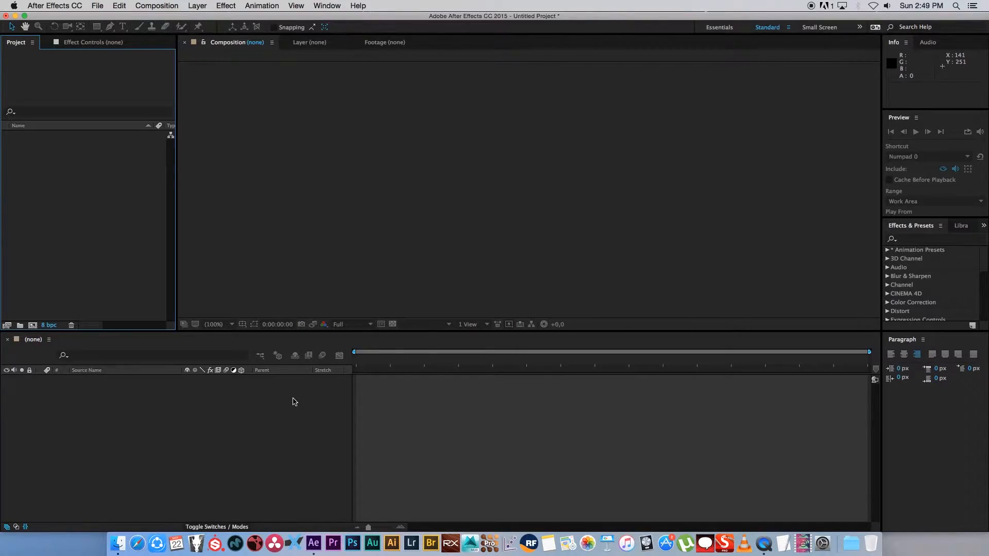
mouse_move(300, 378)
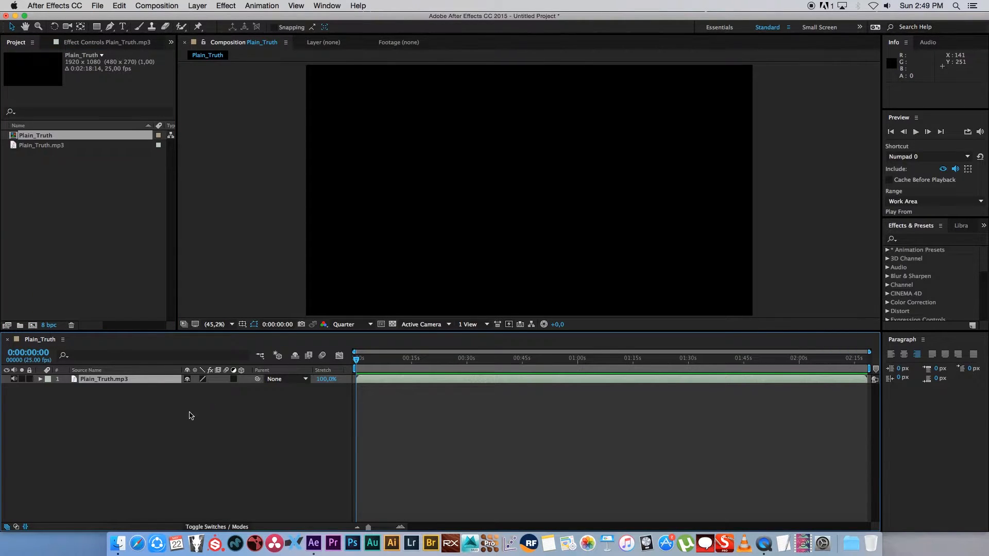
mouse_move(161, 442)
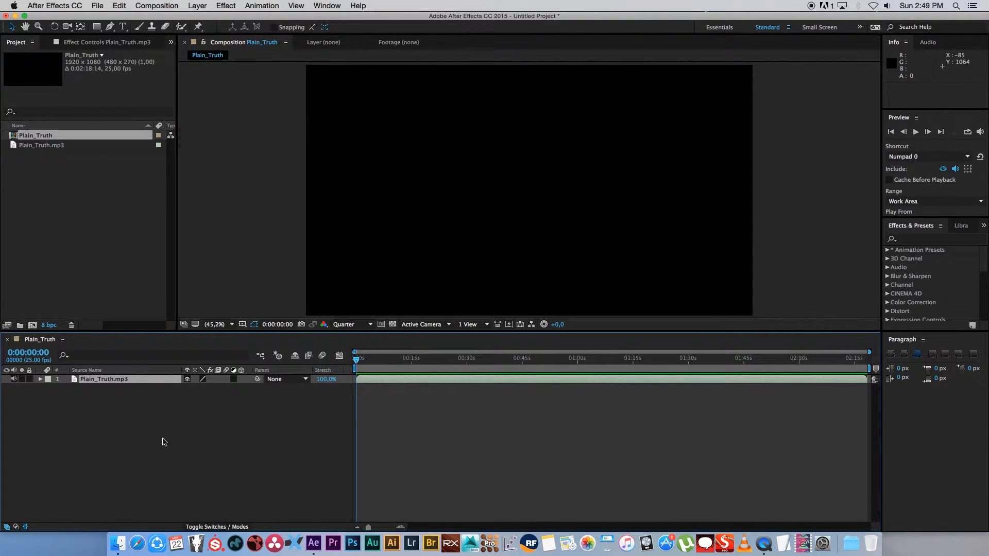
mouse_move(351, 420)
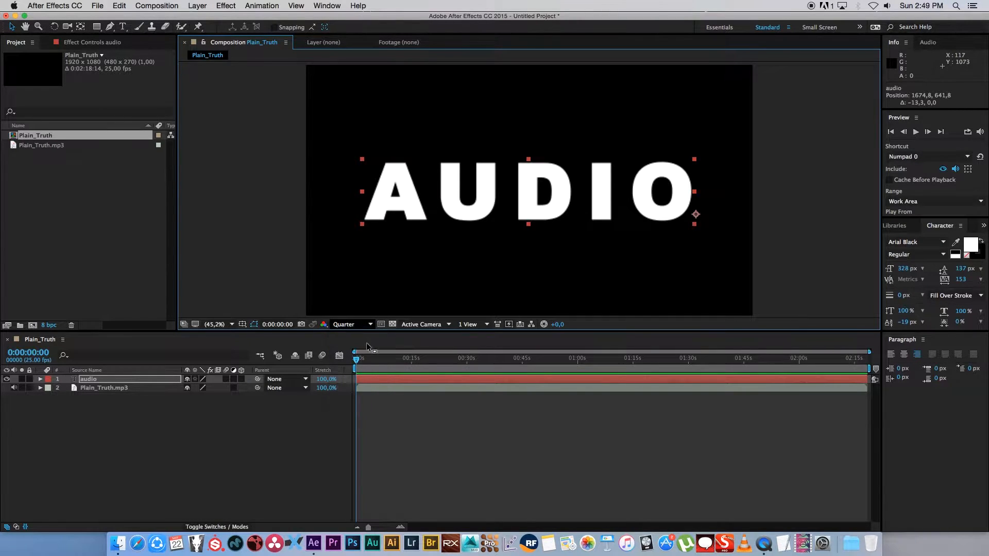
Step: Finish the white Arial Black AUDIO text and select its layer in the timeline
click(351, 324)
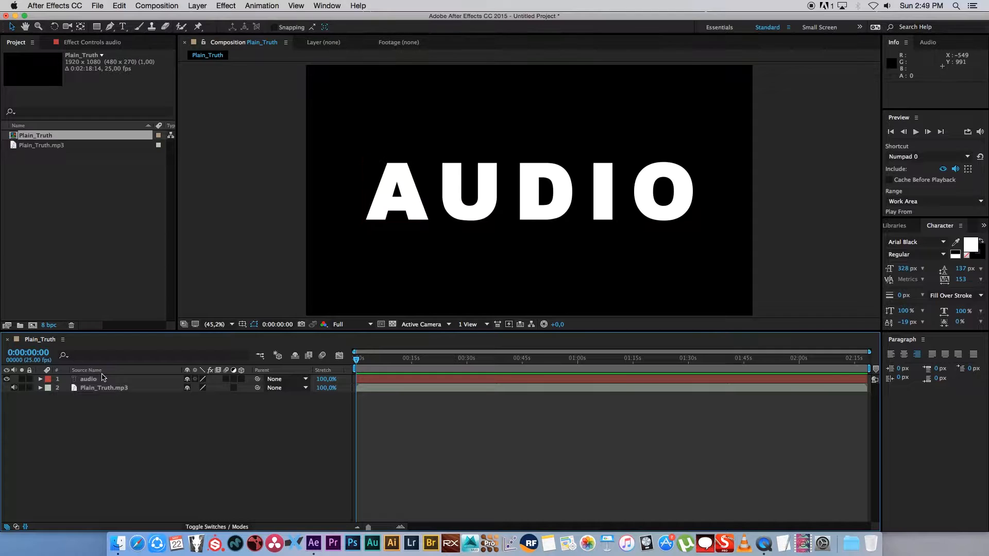
mouse_move(87, 370)
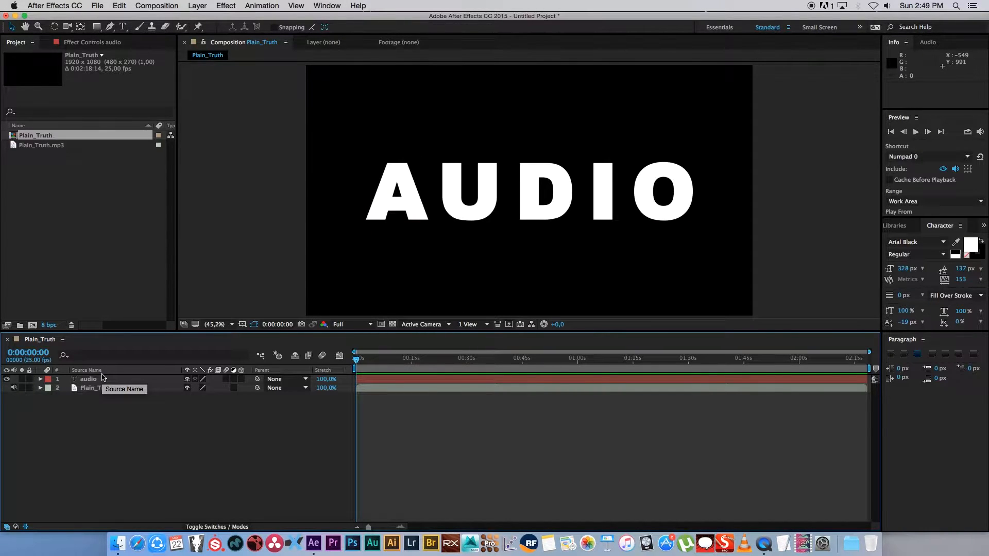
click(104, 387)
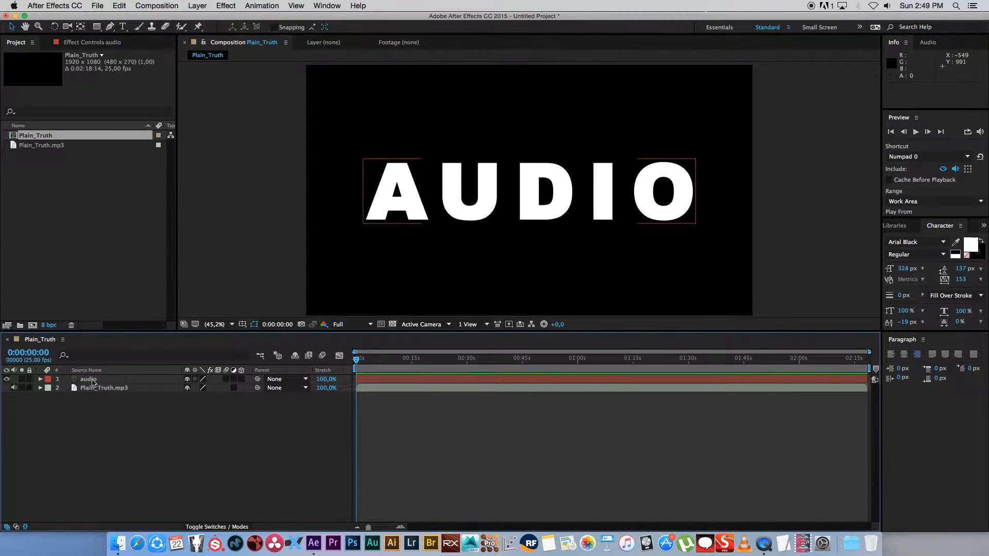
Step: Create masks from the AUDIO text, giving an audio Outlines layer with one mask per letter, and remove the text layer
right_click(89, 379)
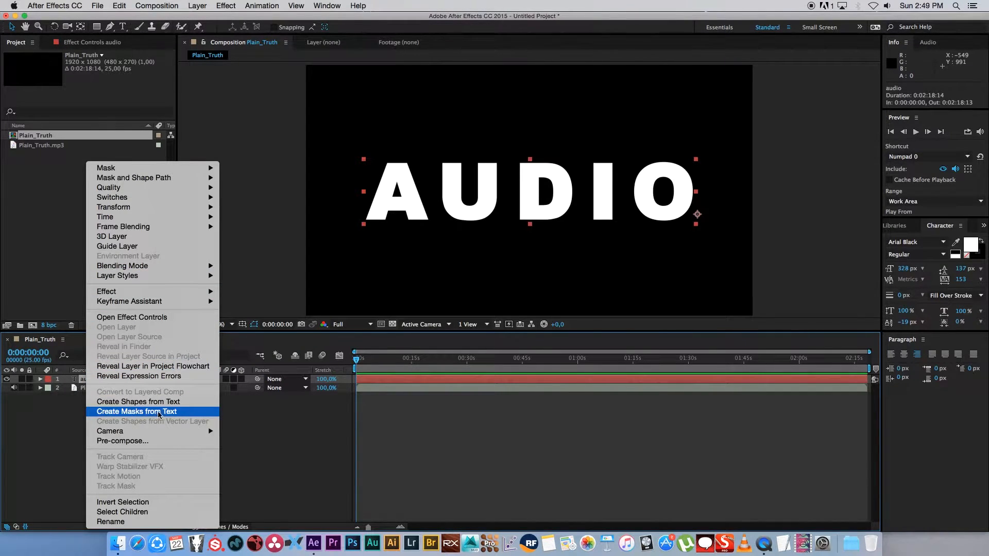
click(136, 411)
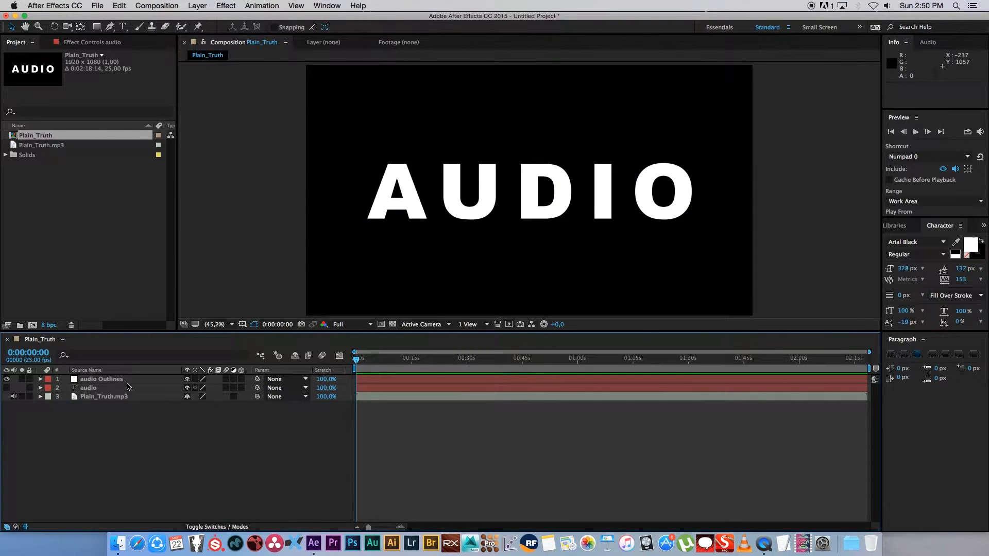
click(88, 387)
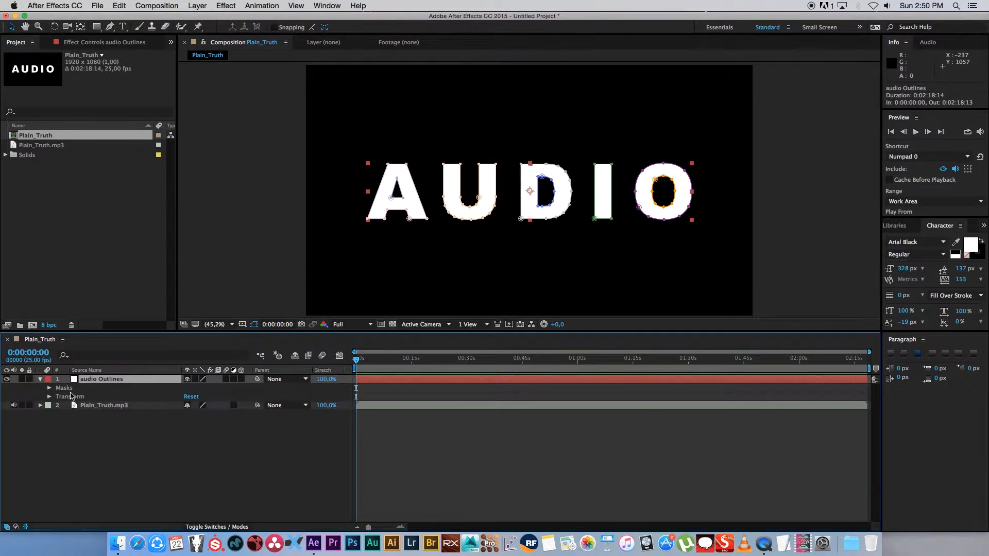
click(48, 388)
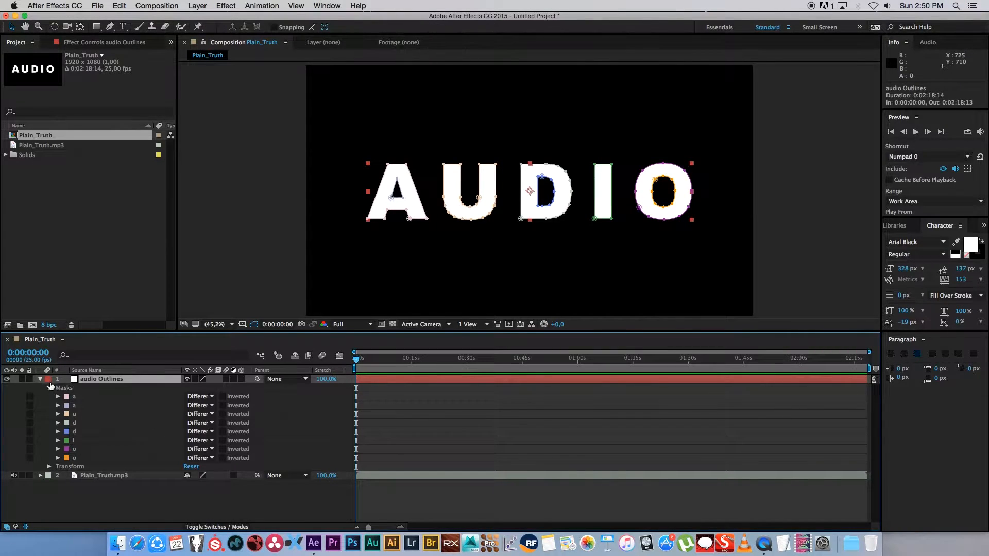
click(40, 379)
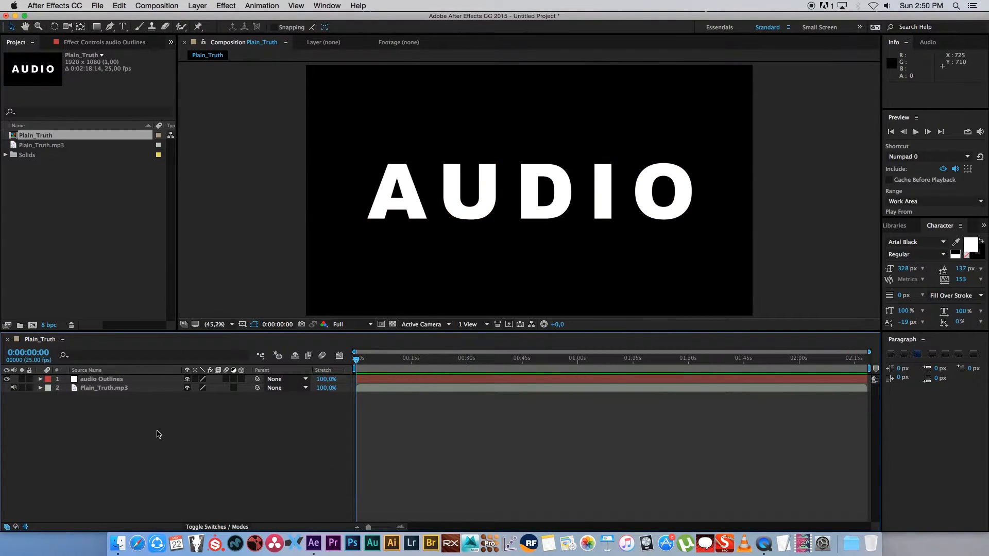
mouse_move(181, 436)
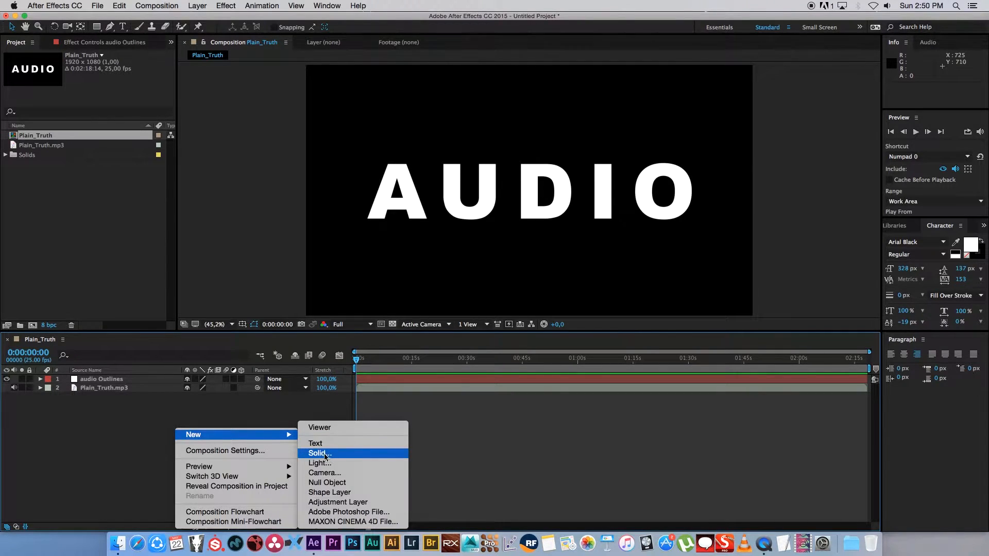
Step: Create a new full-size solid named Waveform at the top of the composition
click(320, 454)
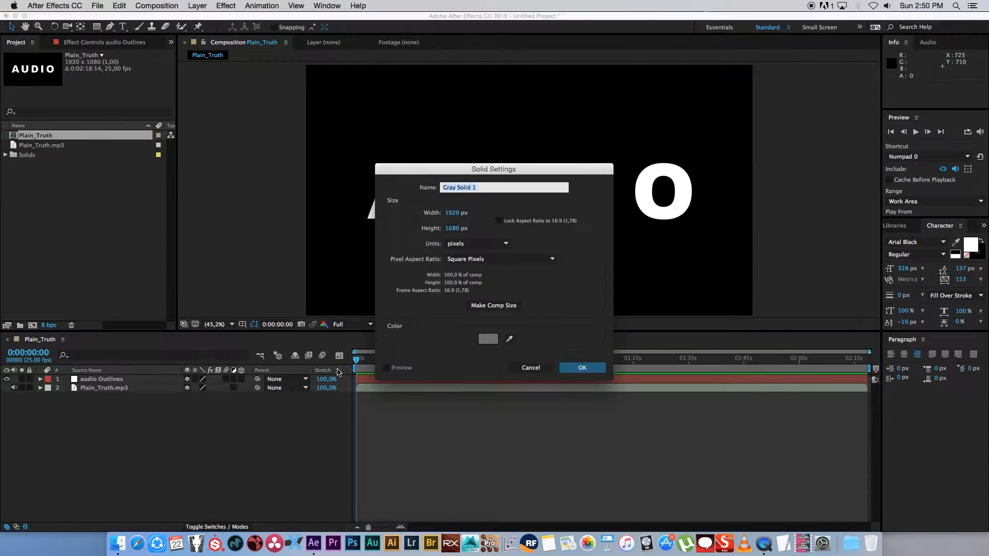
text(Wa)
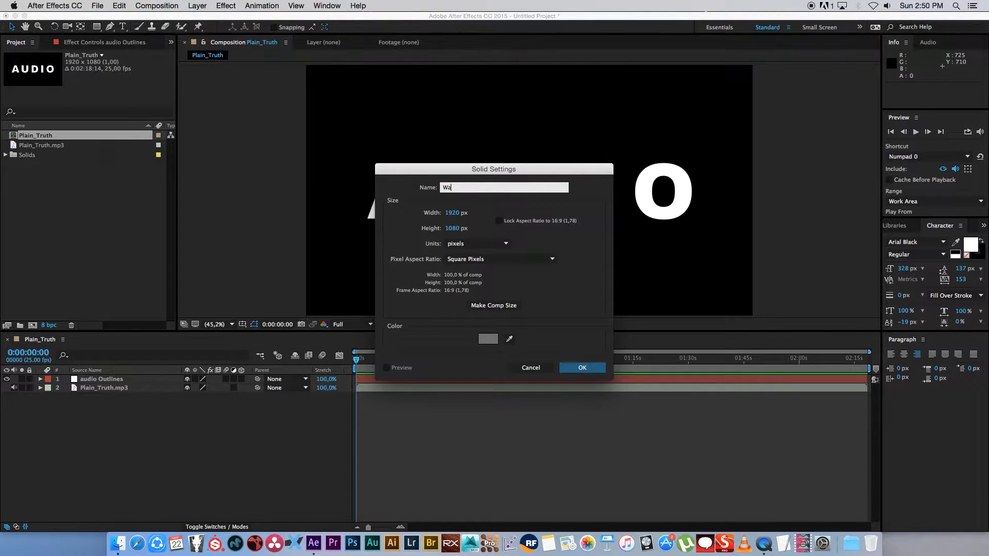
text(veform)
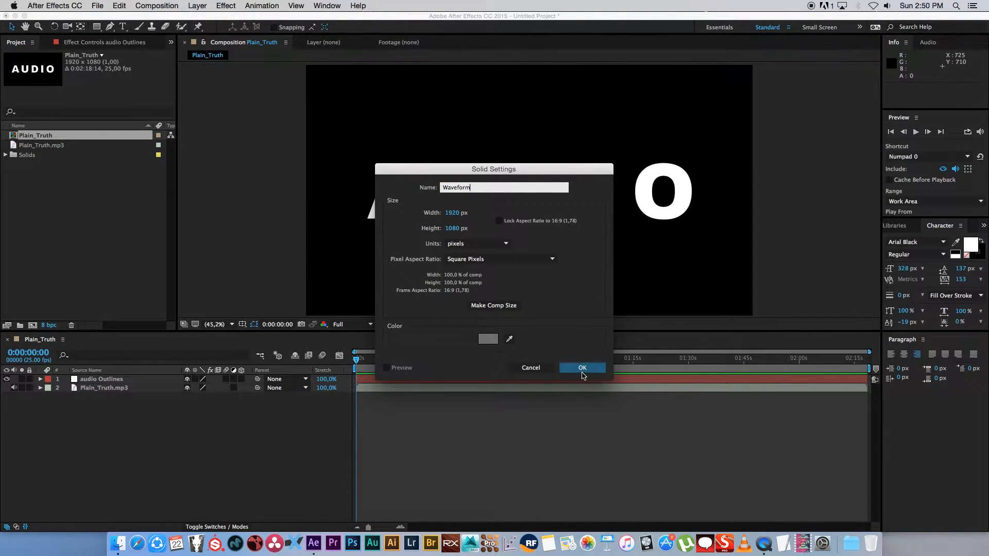
click(581, 368)
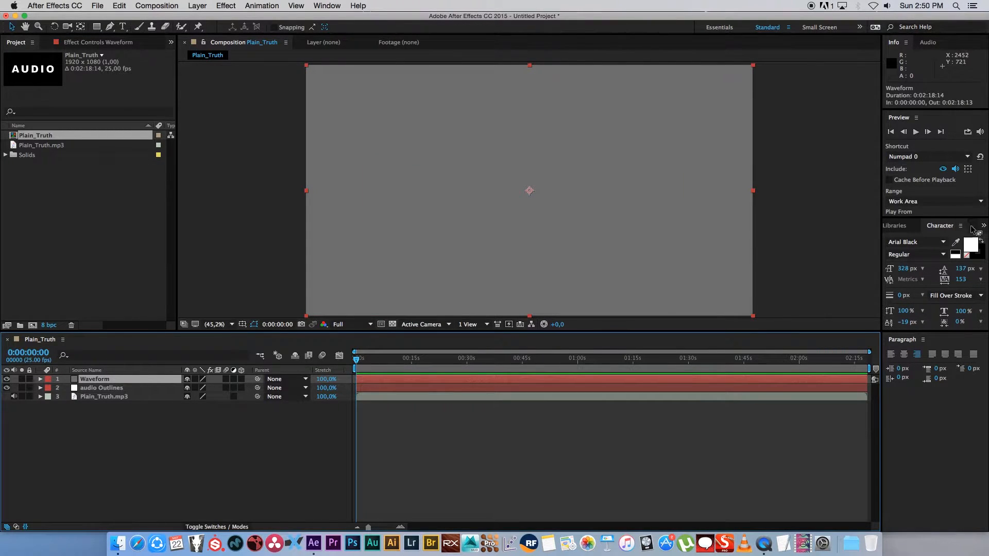
Step: Find Audio Waveform under Generate in Effects & Presets and apply it to the Waveform solid
click(910, 226)
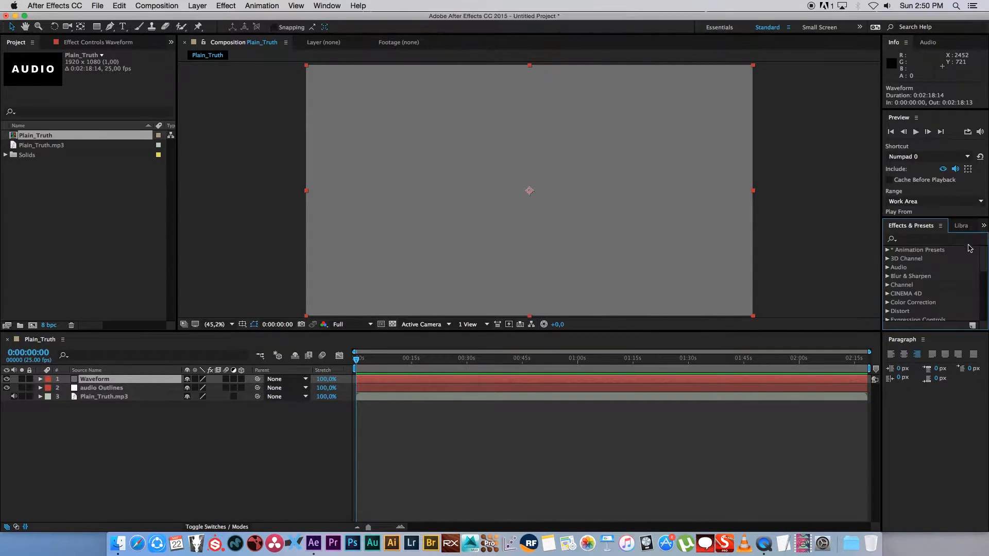
text(aid)
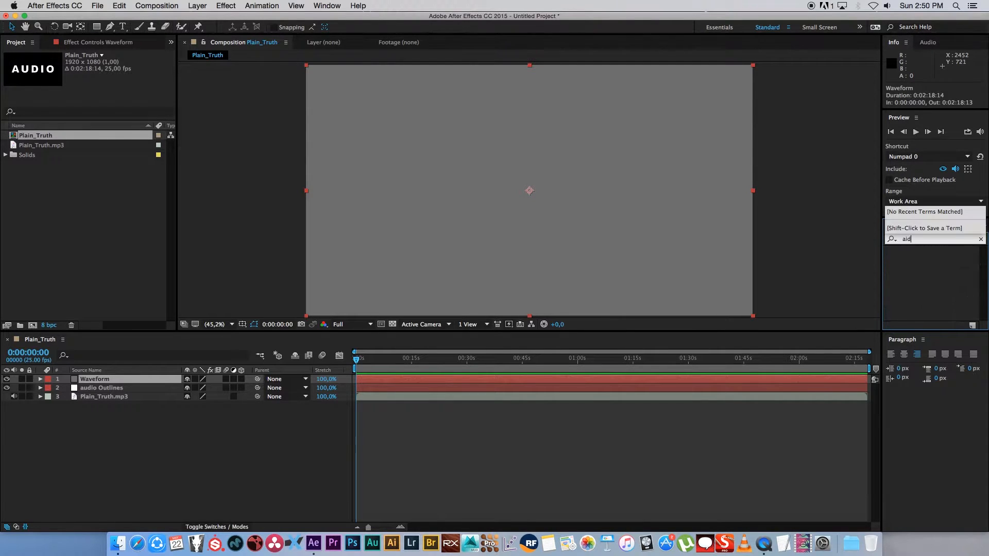
text(audio)
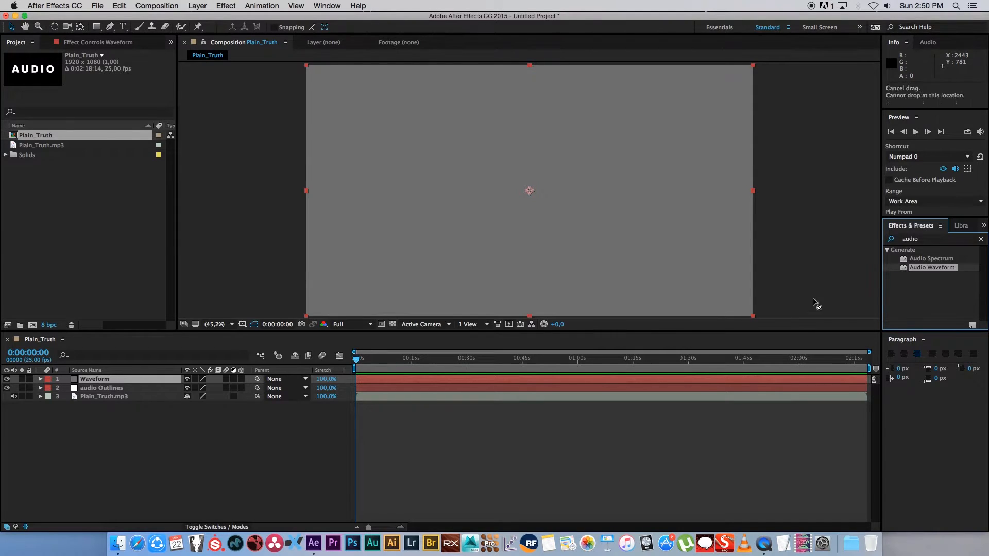
double_click(932, 267)
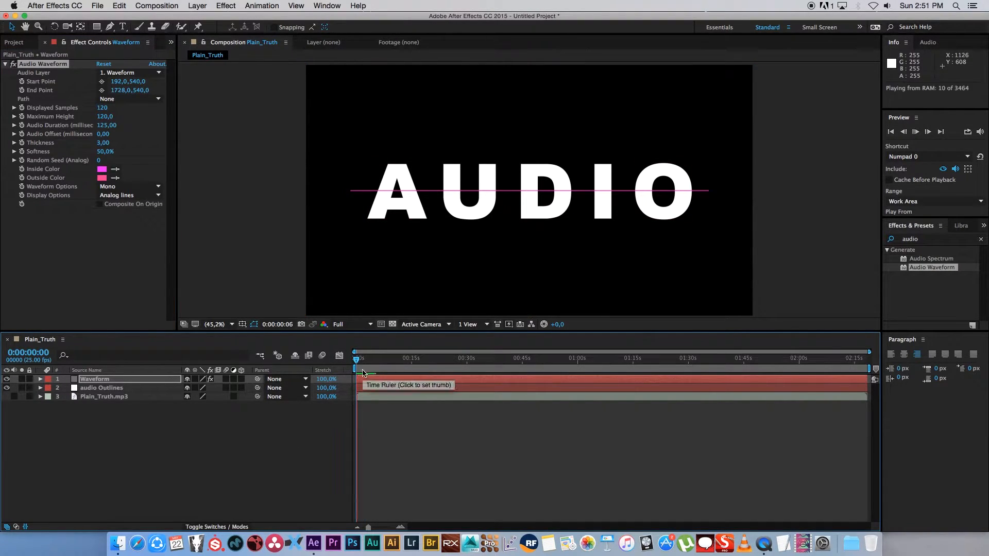
Step: Set the Audio Waveform effect's Audio Layer to Plain_Truth.mp3 so it reads the track
click(95, 380)
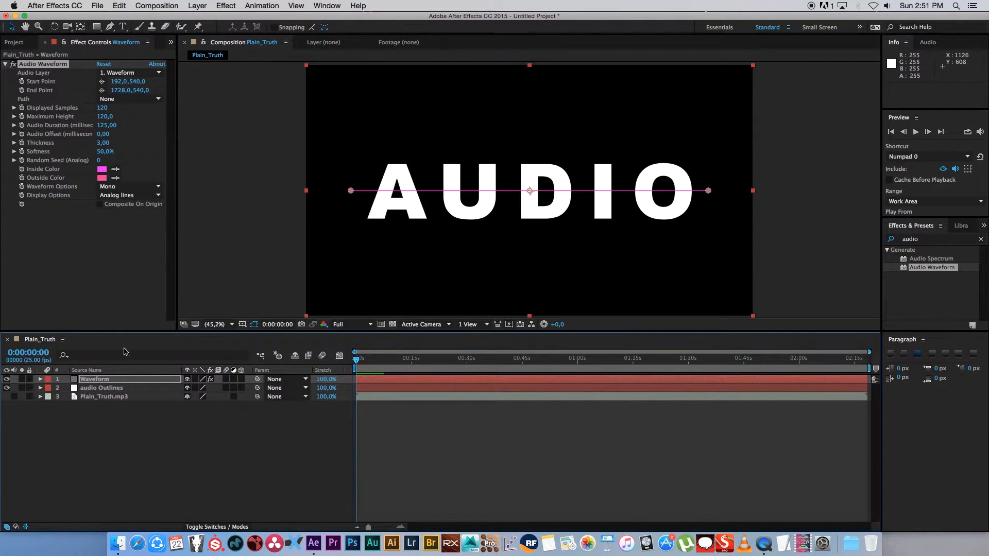
mouse_move(106, 470)
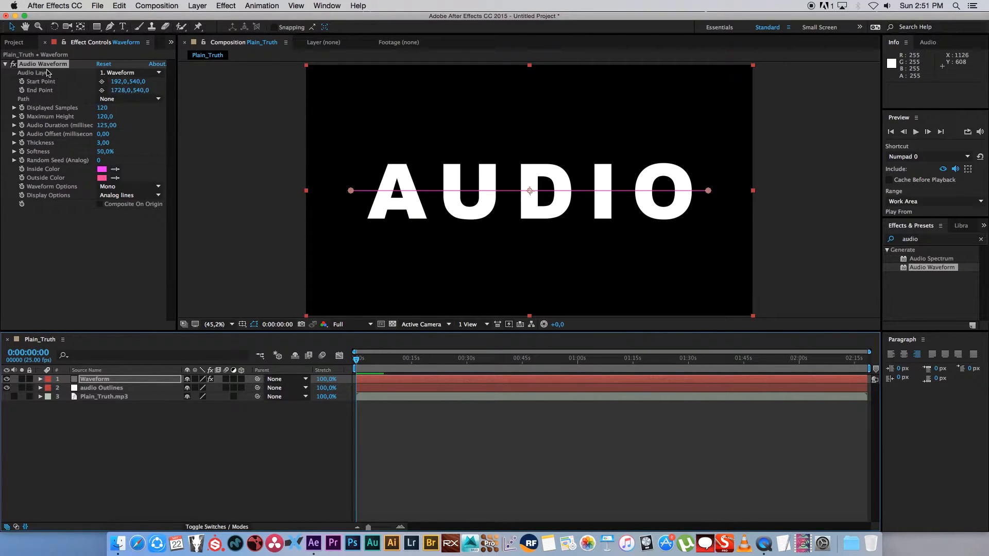
click(131, 72)
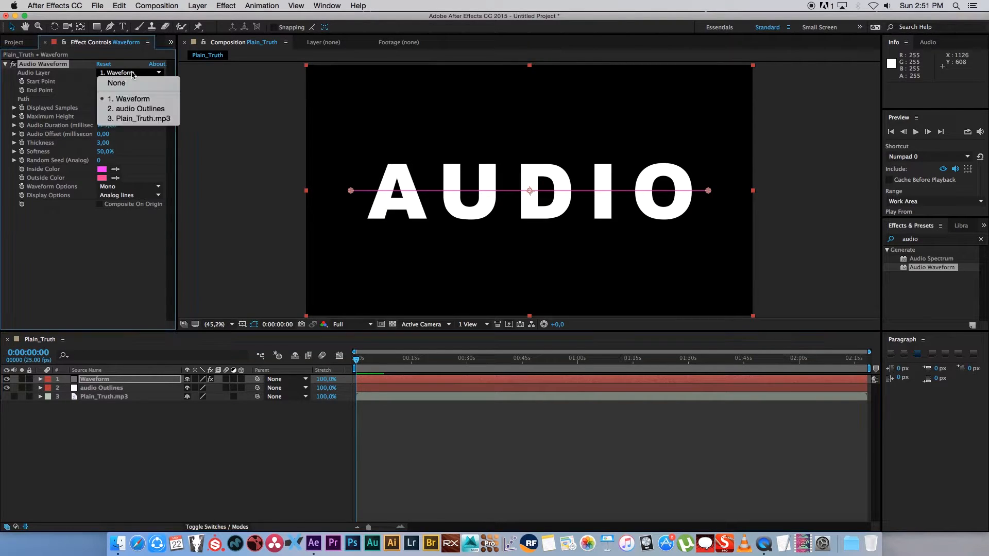
mouse_move(143, 118)
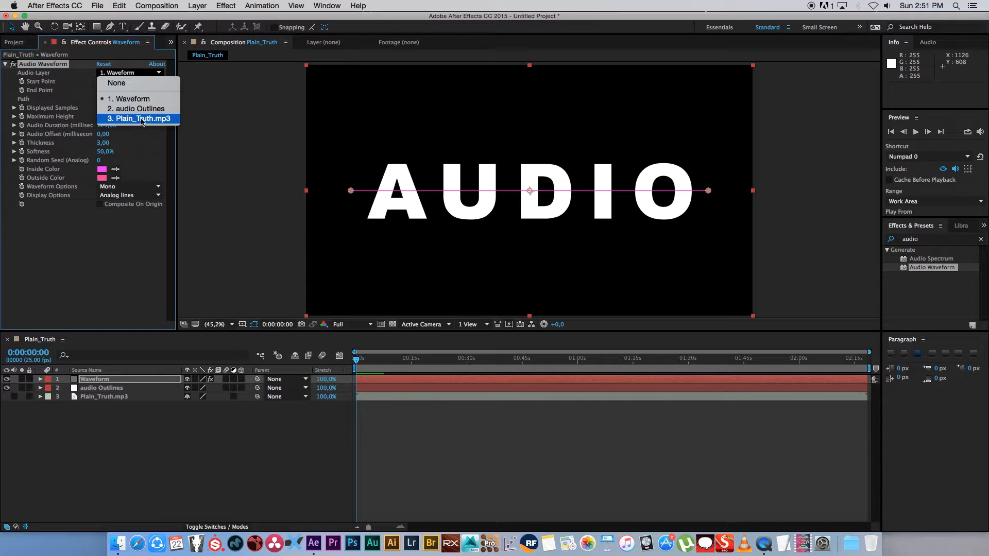
mouse_move(176, 136)
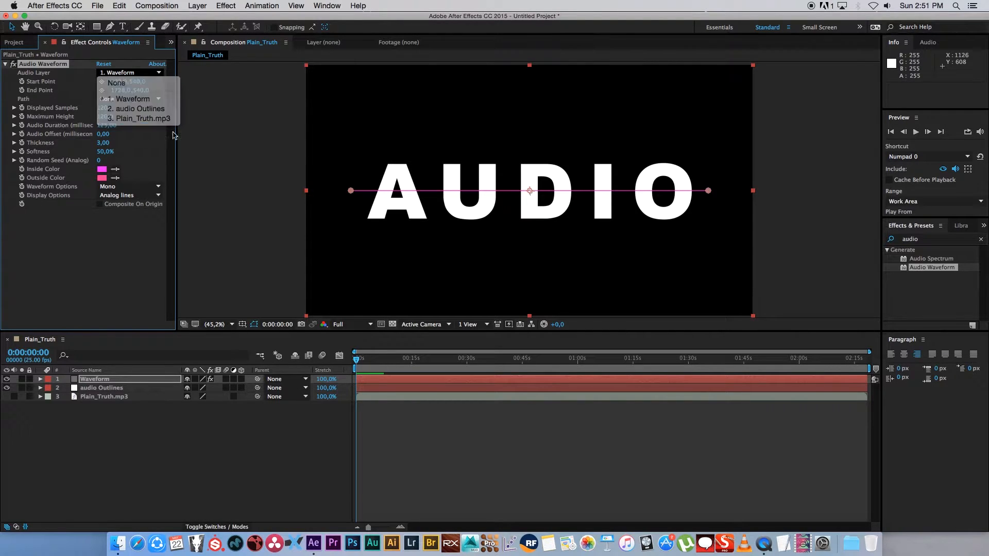
click(141, 118)
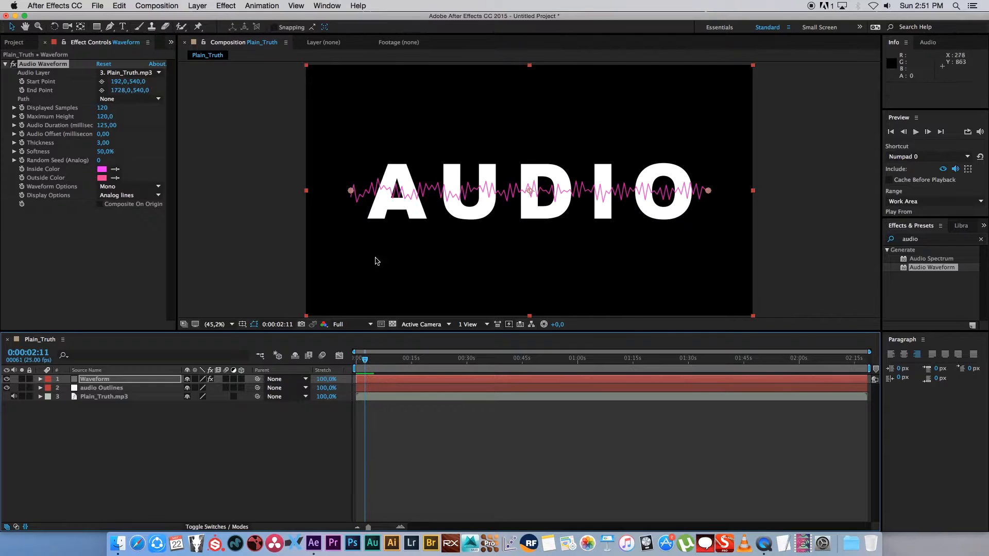
mouse_move(504, 229)
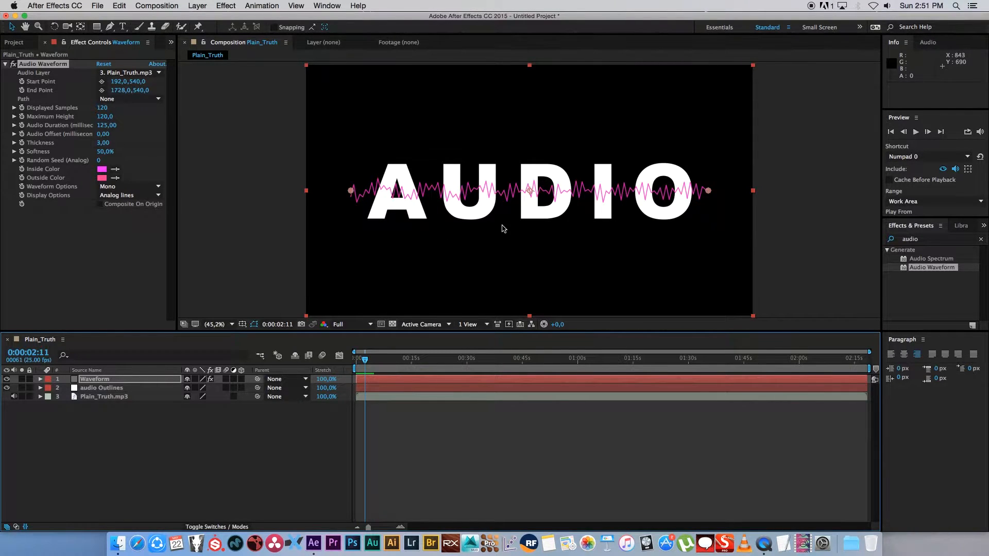
mouse_move(481, 255)
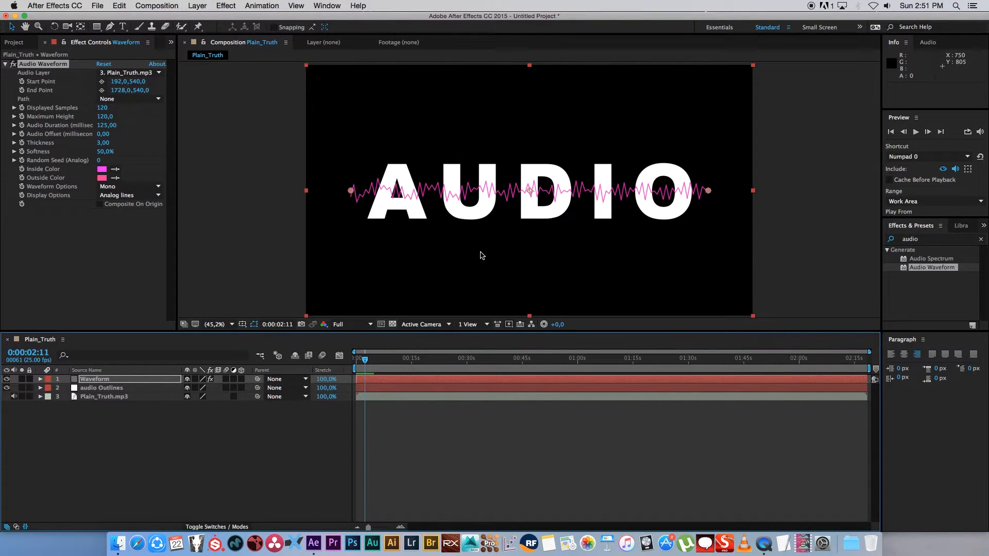
mouse_move(382, 364)
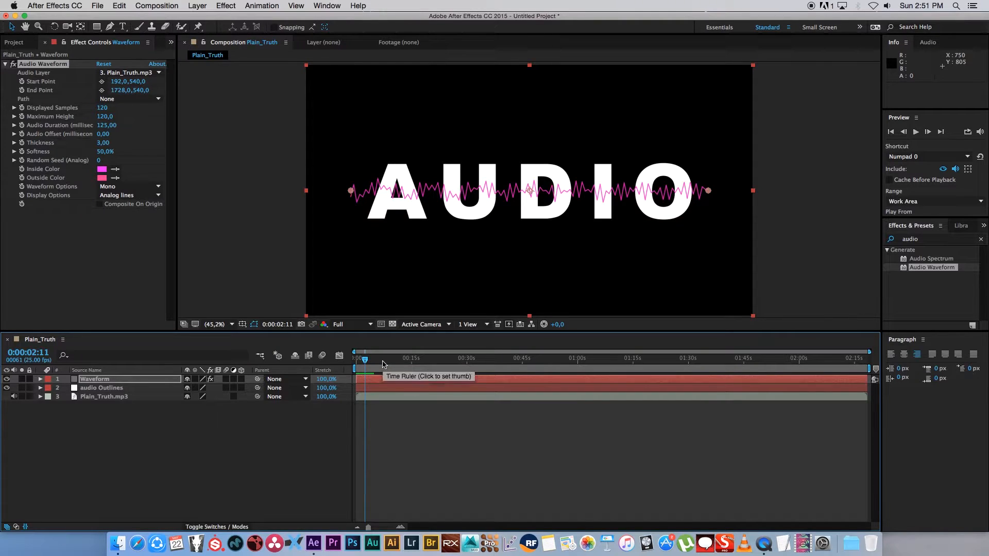
mouse_move(479, 172)
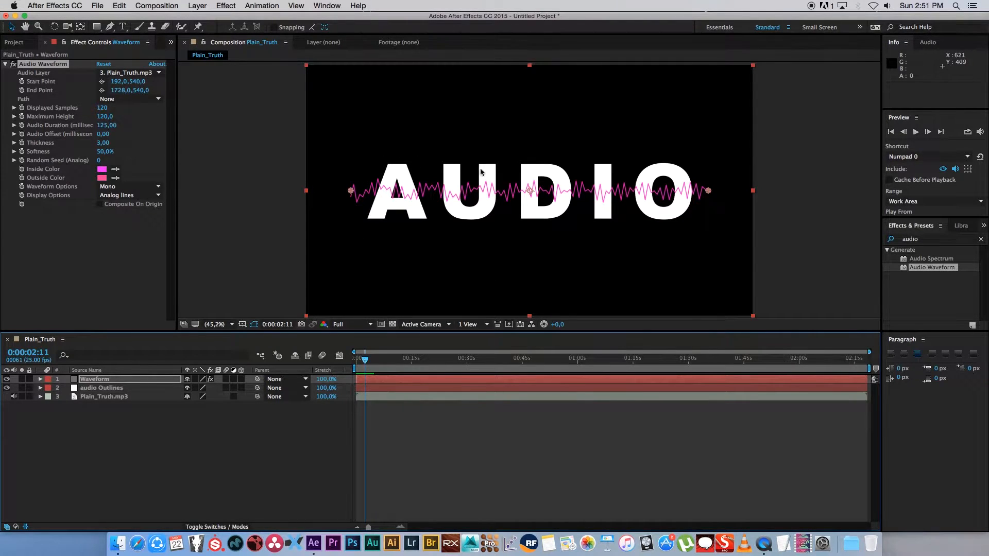
Step: Copy all eight letter masks from audio Outlines onto the Waveform layer and delete audio Outlines
click(102, 389)
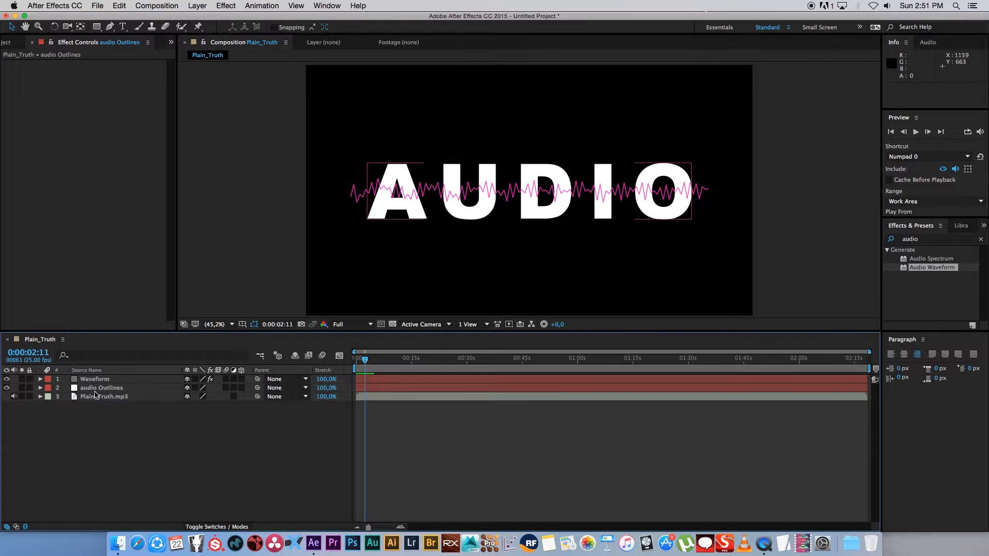
click(40, 388)
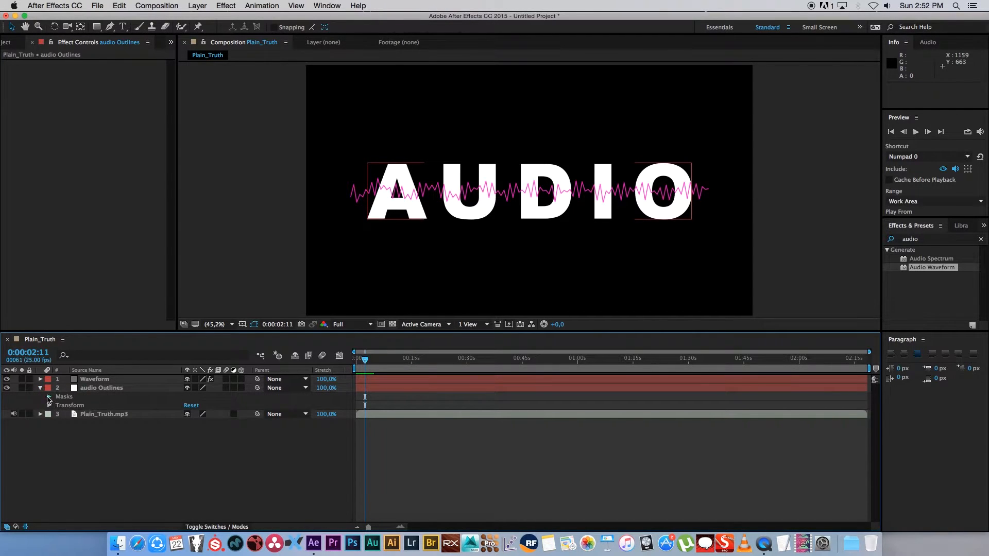
click(48, 397)
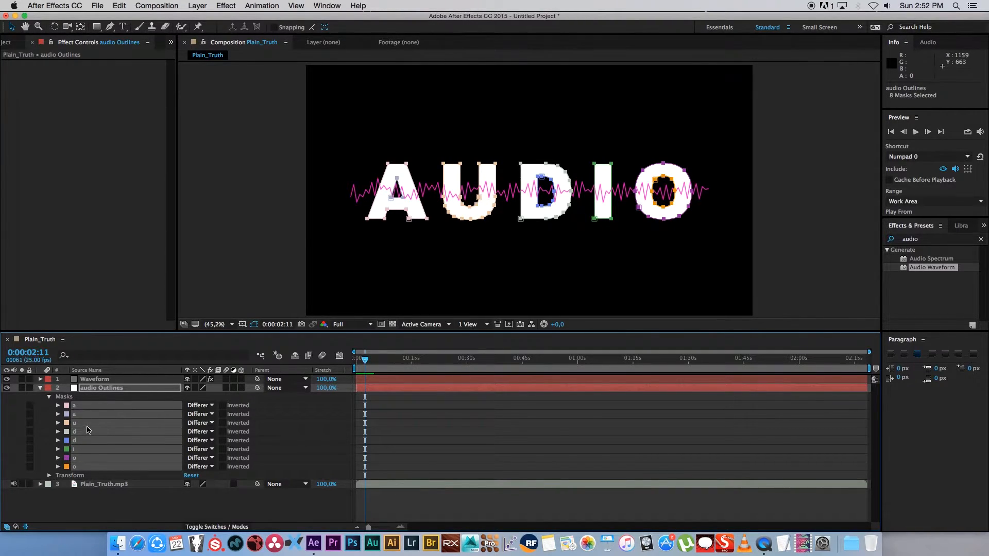
double_click(101, 387)
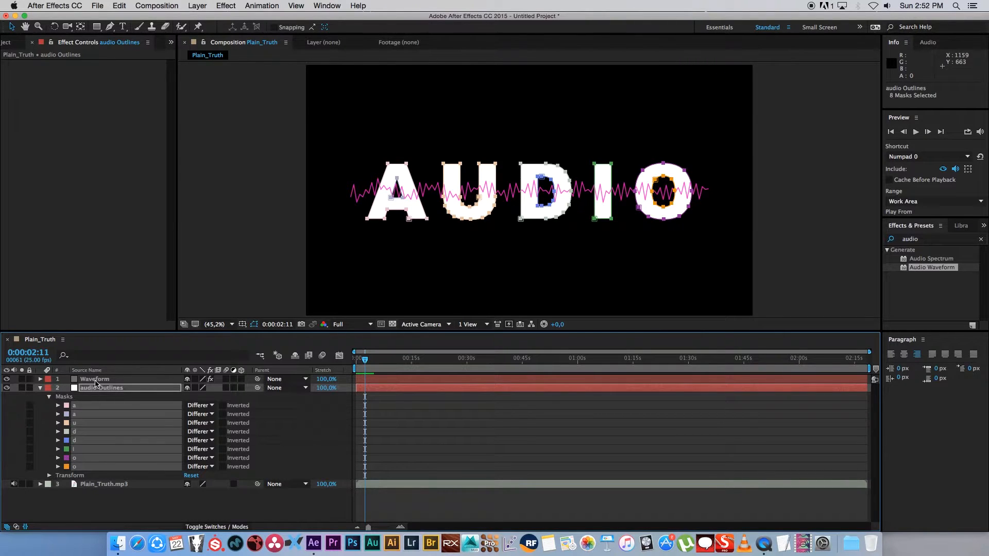
click(94, 379)
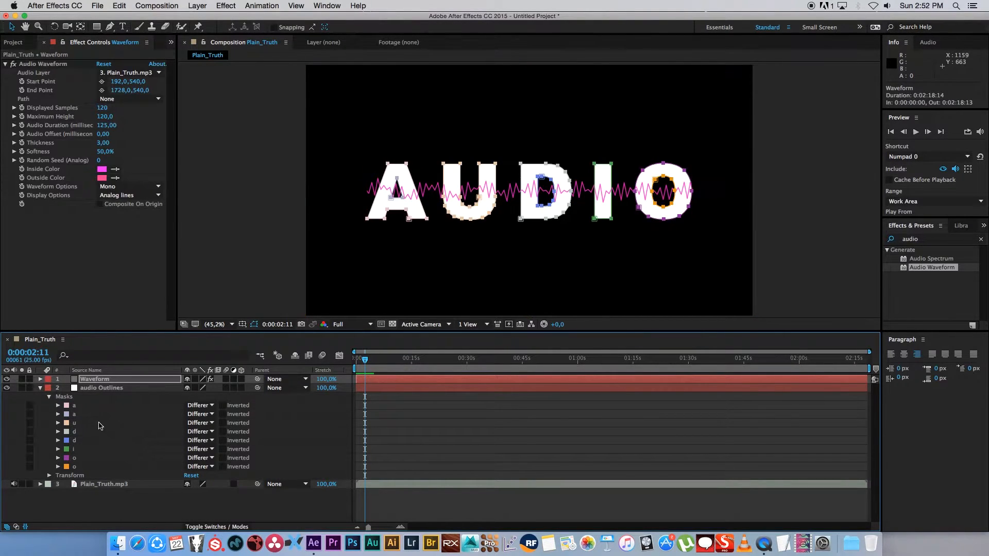
mouse_move(76, 398)
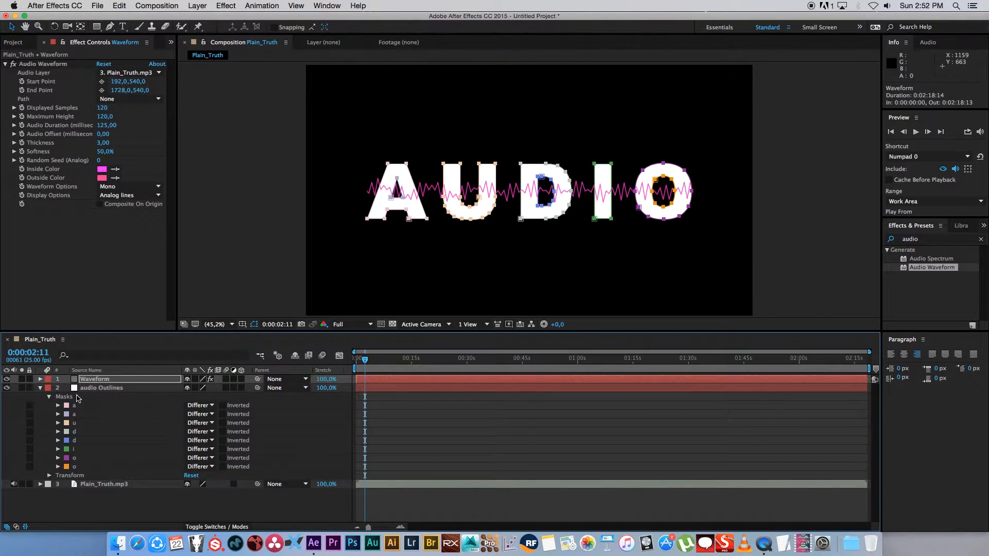
click(102, 387)
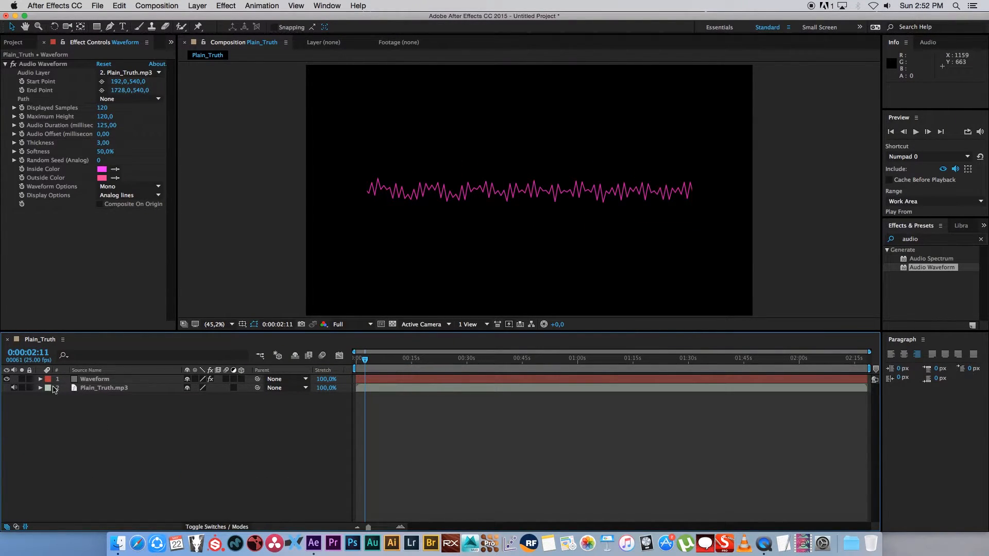
Step: Check the pasted masks on Waveform and set the Audio Waveform Path to mask a
click(40, 380)
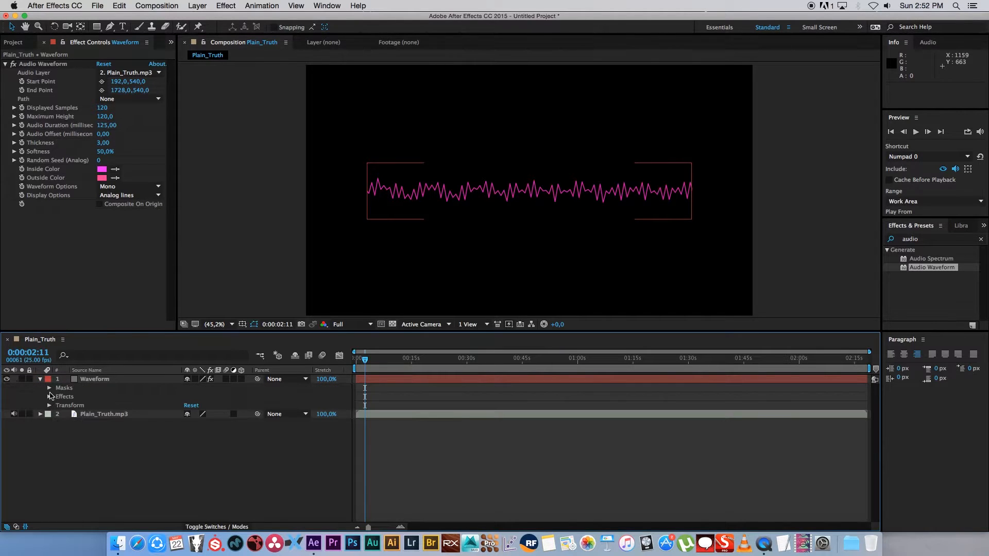
click(49, 387)
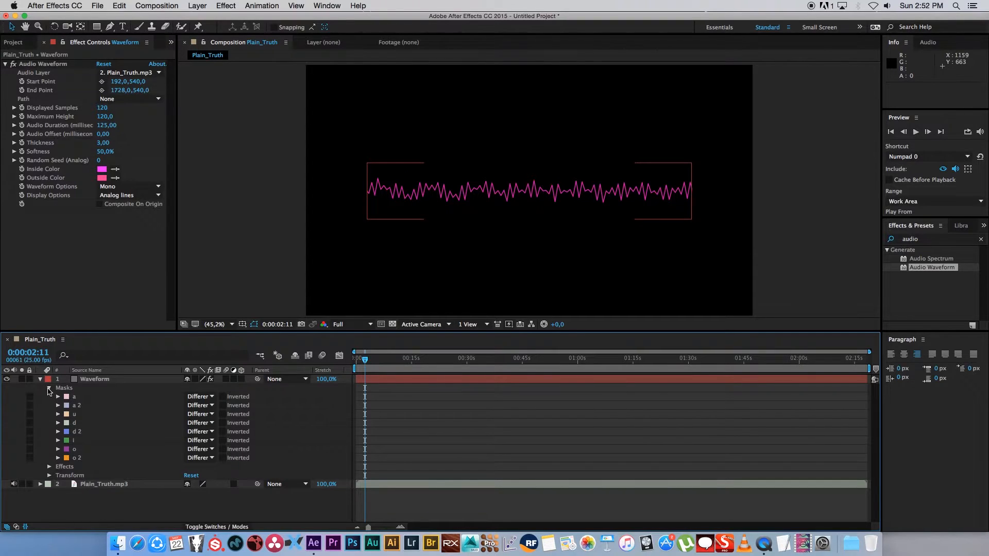
click(40, 378)
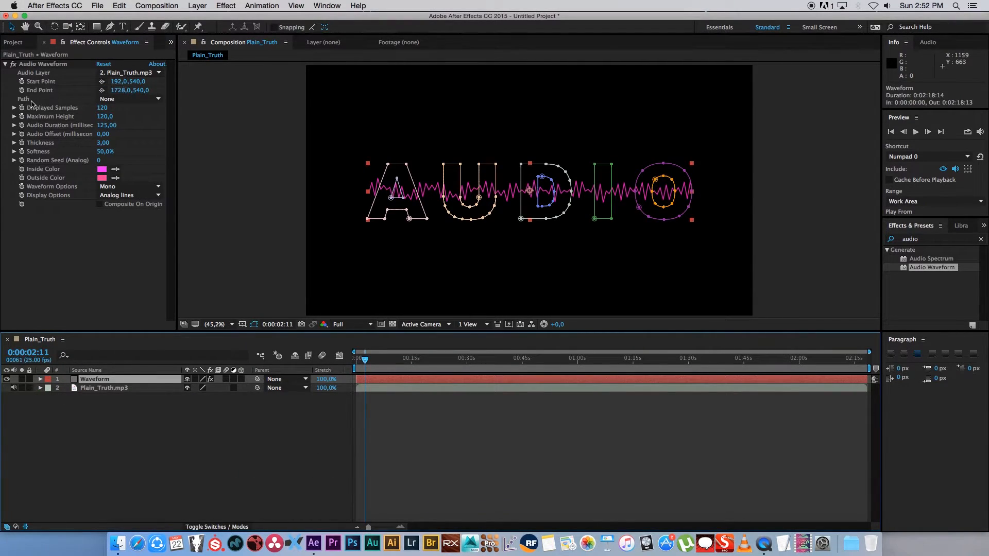
click(130, 99)
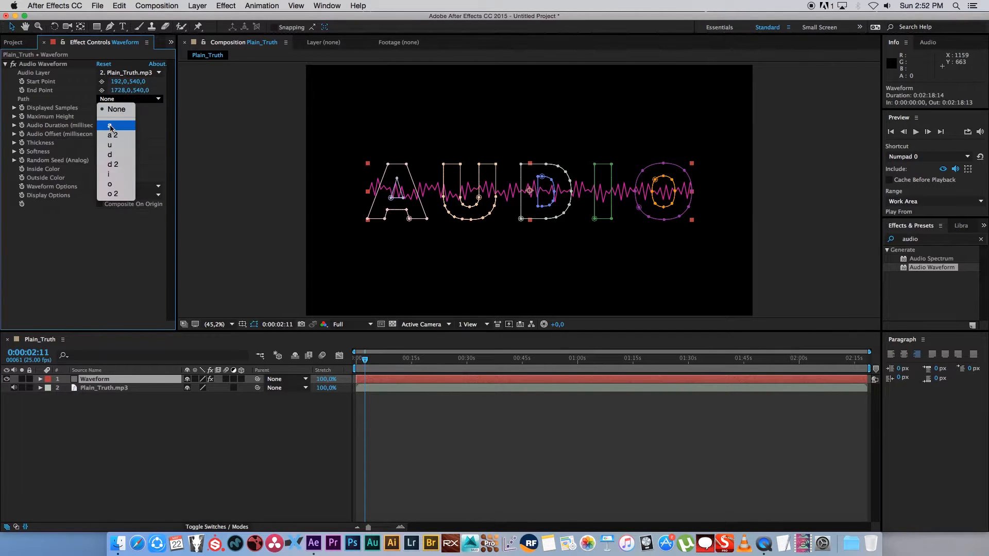
mouse_move(113, 126)
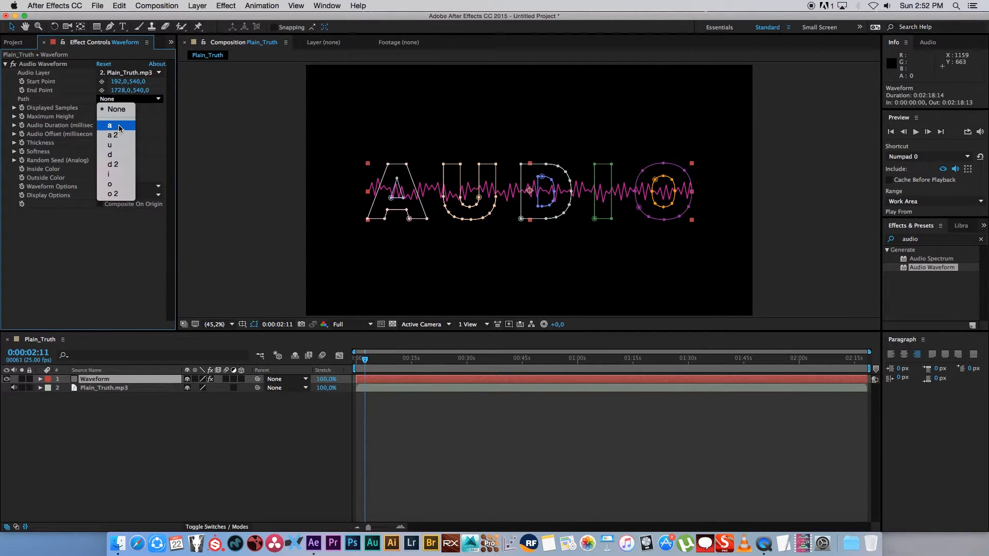
click(110, 125)
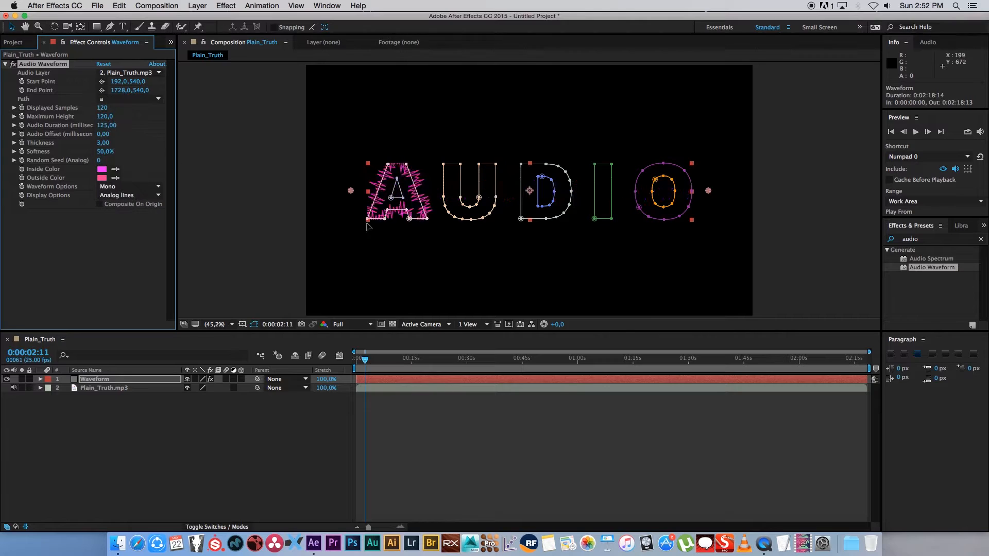
mouse_move(399, 224)
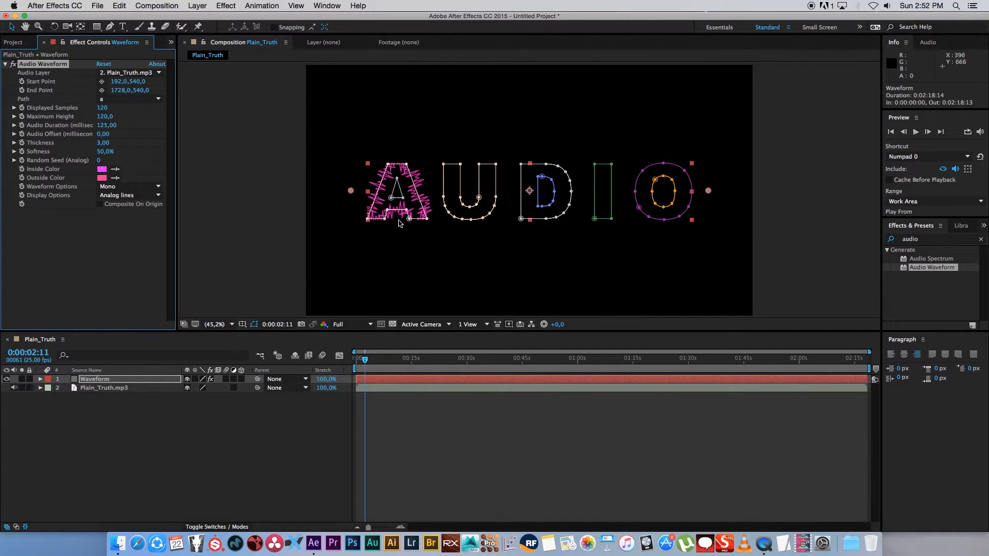
mouse_move(422, 183)
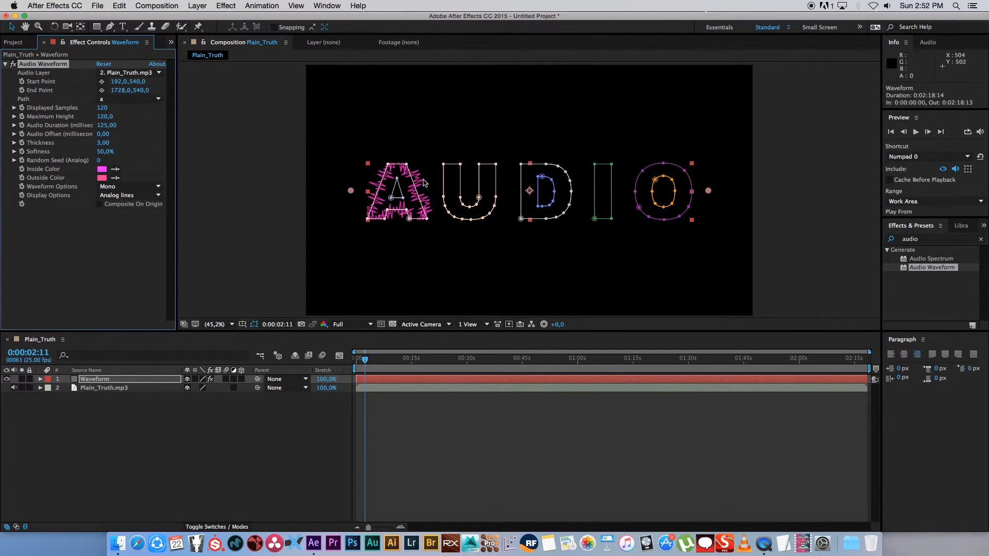
mouse_move(415, 190)
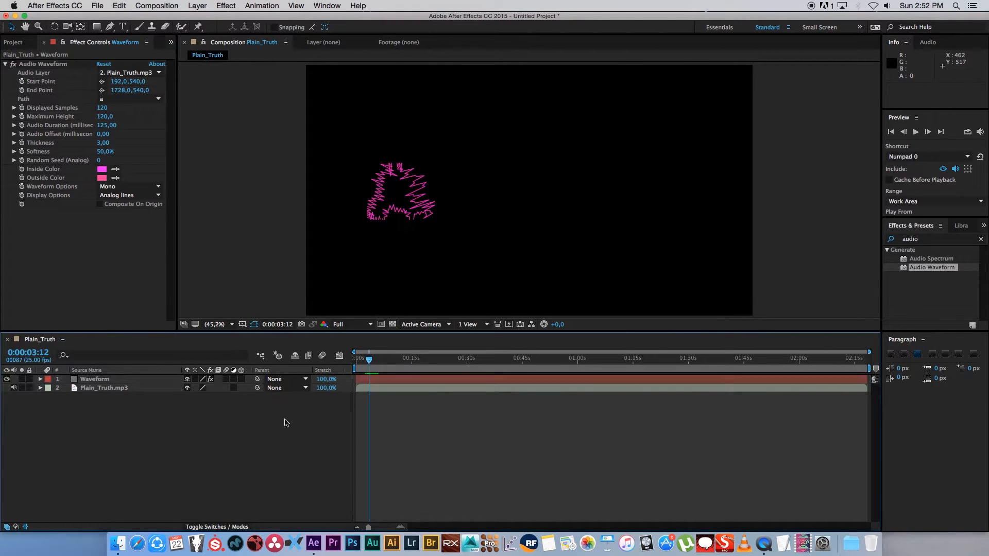
mouse_move(365, 207)
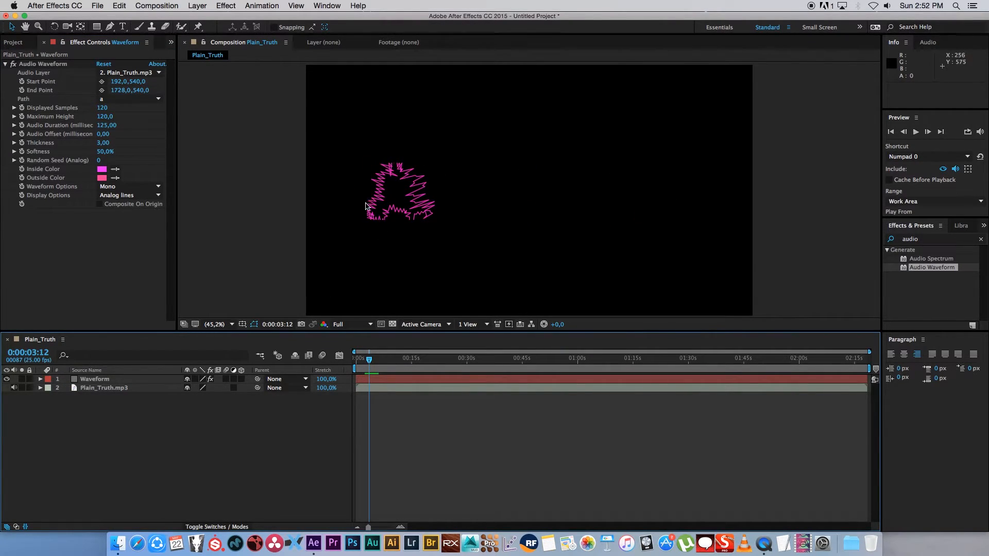
mouse_move(409, 162)
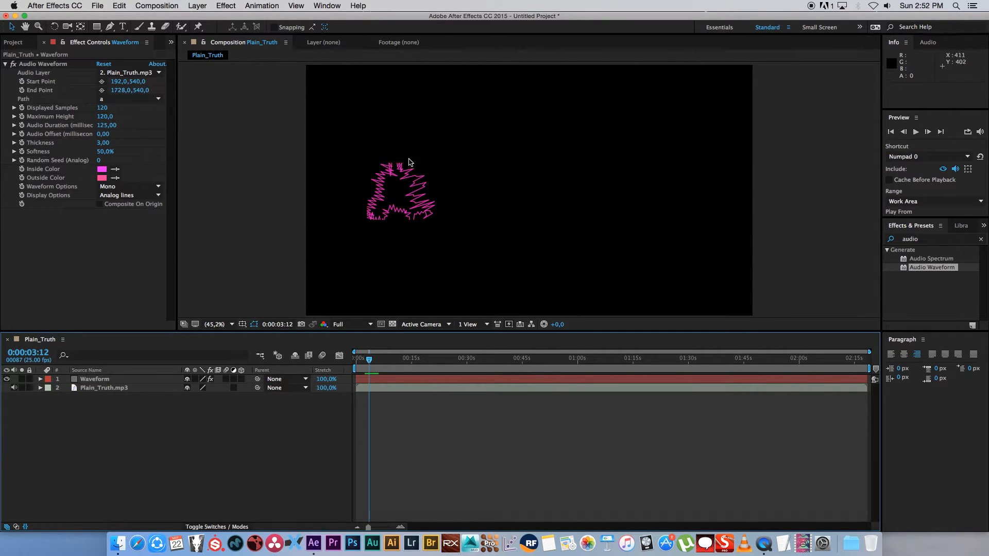
Step: Set Mask Expansion to 97 px on all letter masks of the Waveform layer
click(95, 380)
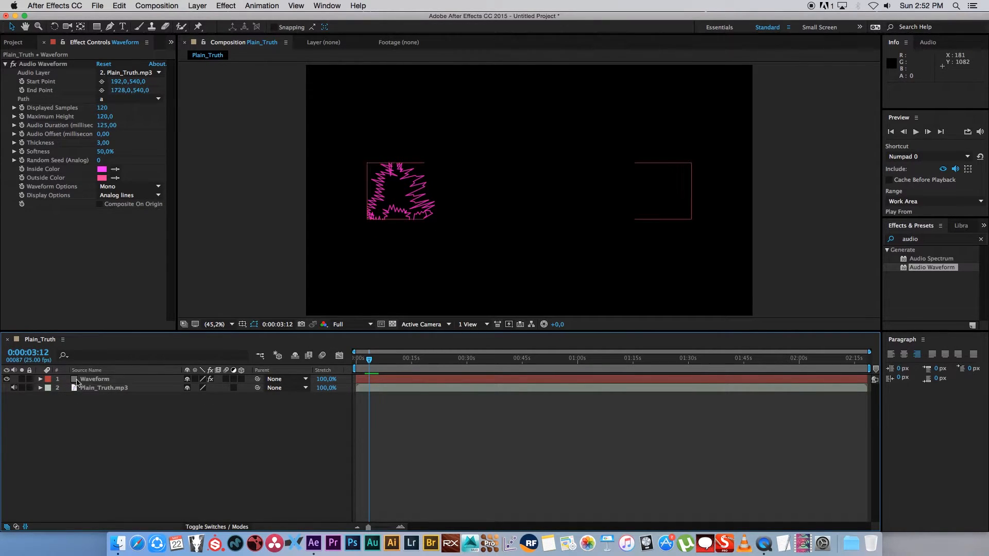
click(41, 379)
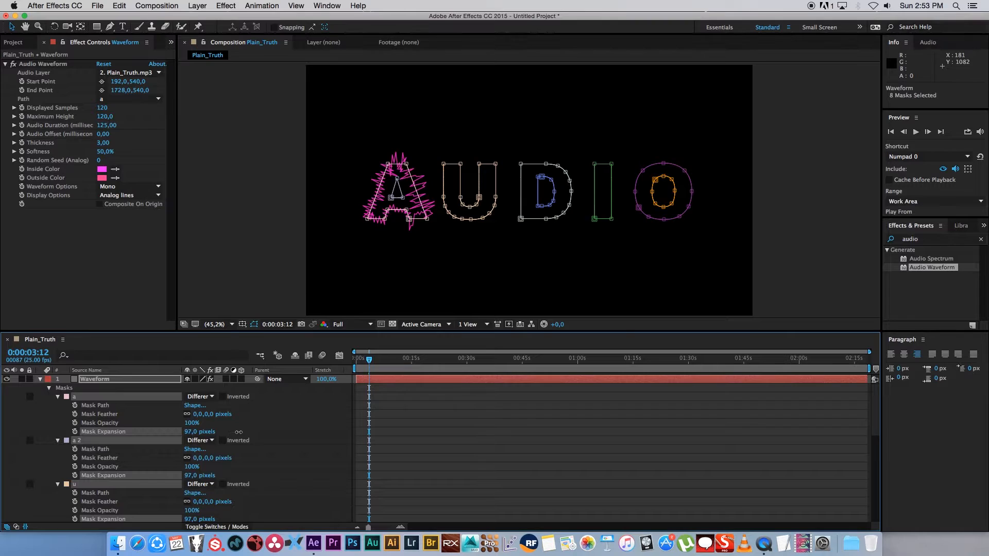
click(39, 379)
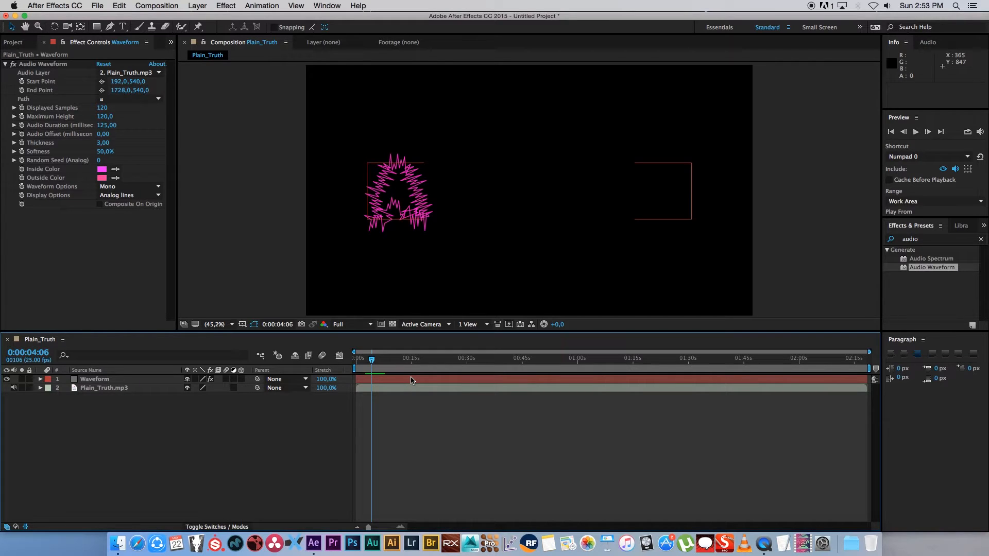
mouse_move(413, 156)
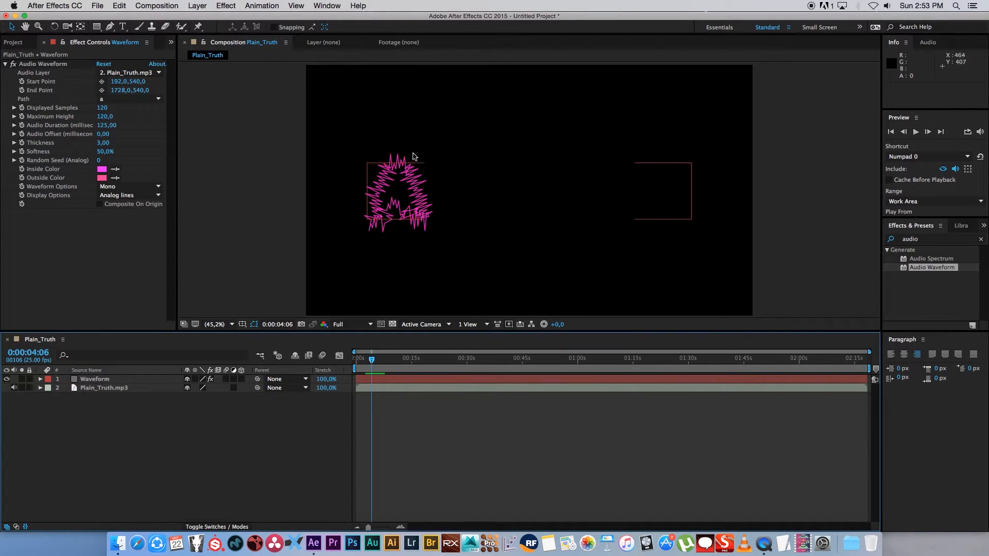
mouse_move(415, 201)
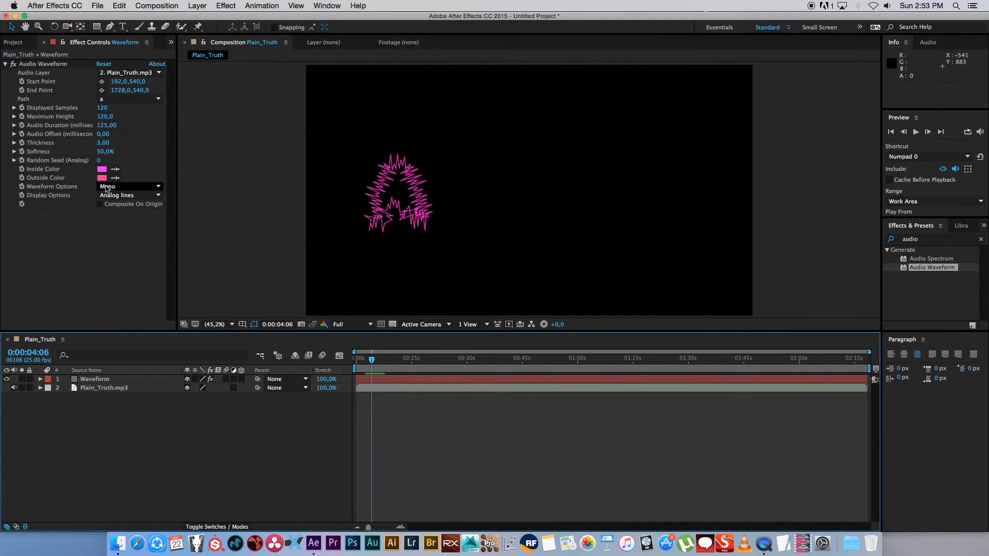
Step: Set Inside and Outside Color to green, then scrub Thickness to 5, Softness to 69% and Maximum Height to 98
click(102, 169)
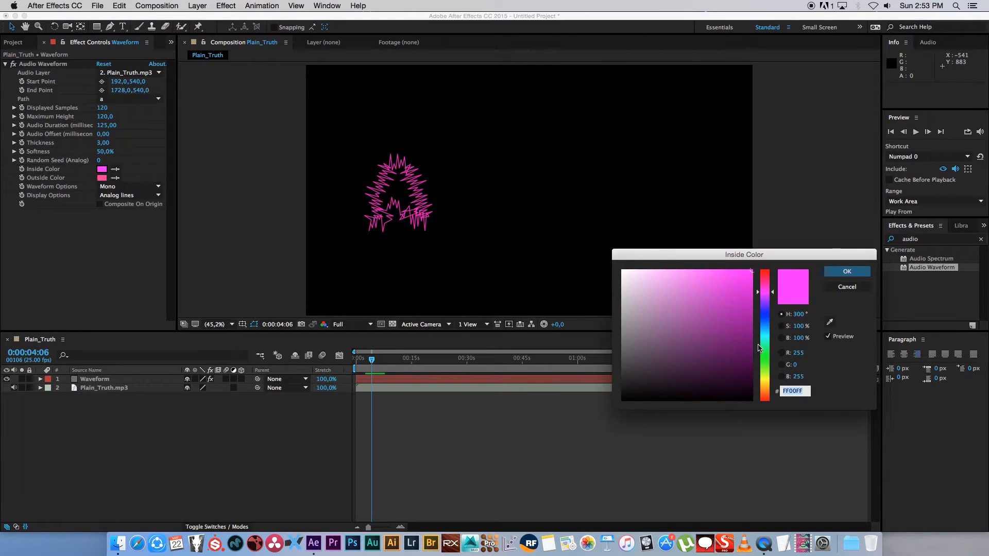
click(847, 270)
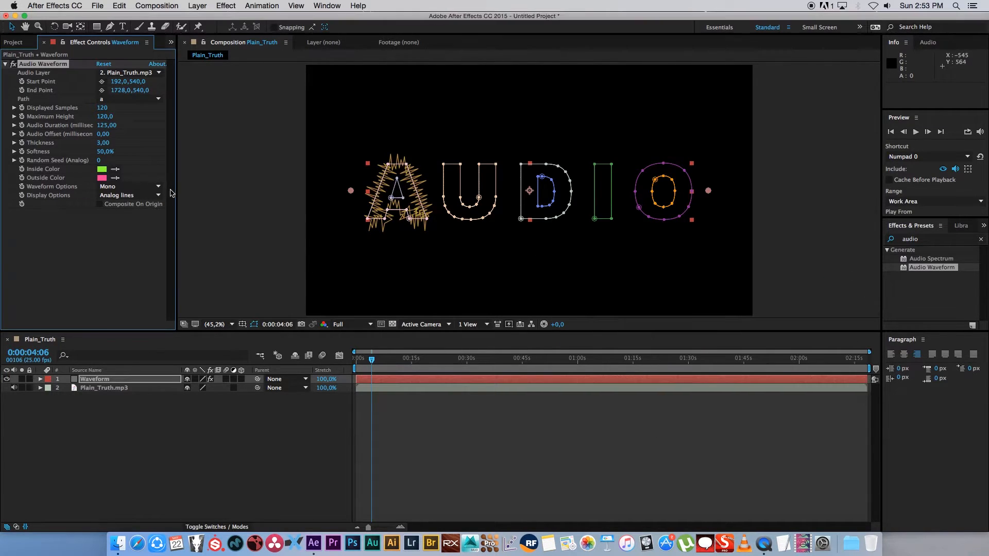
click(102, 177)
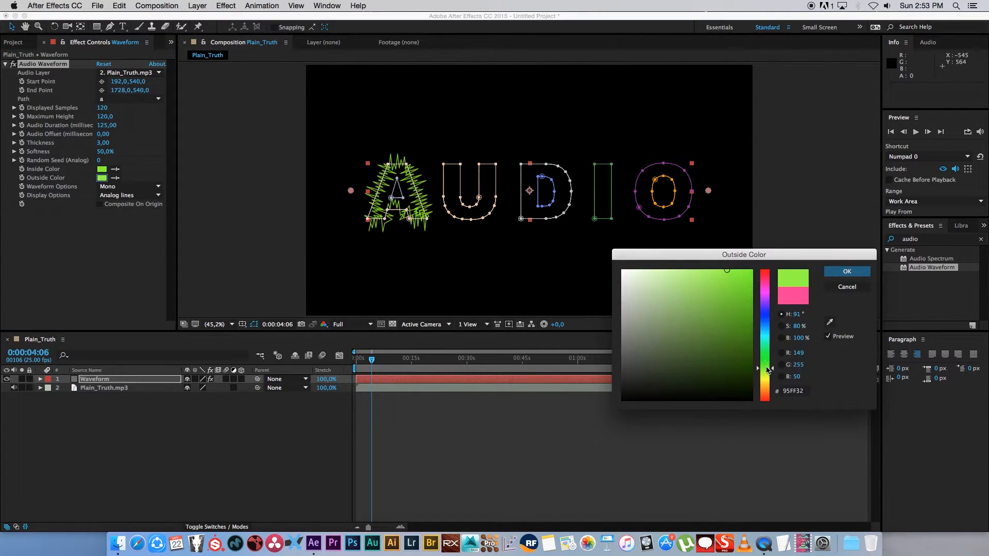
click(847, 271)
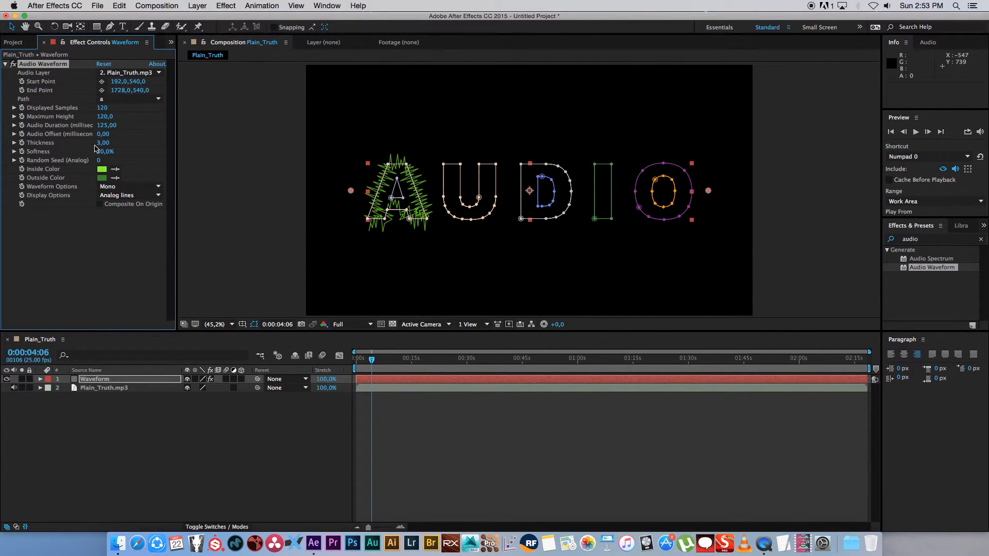
drag(103, 142, 119, 142)
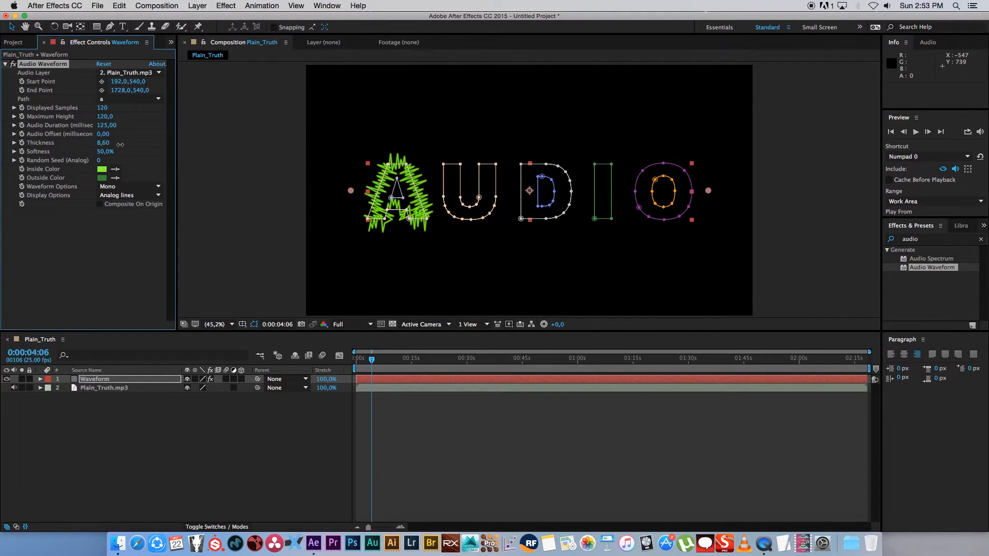
drag(104, 142, 91, 142)
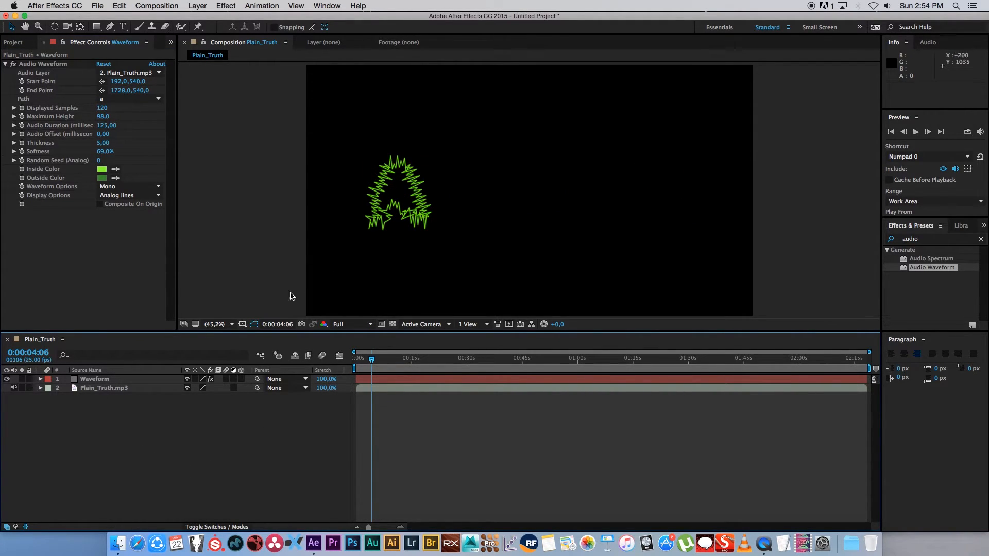
mouse_move(97, 397)
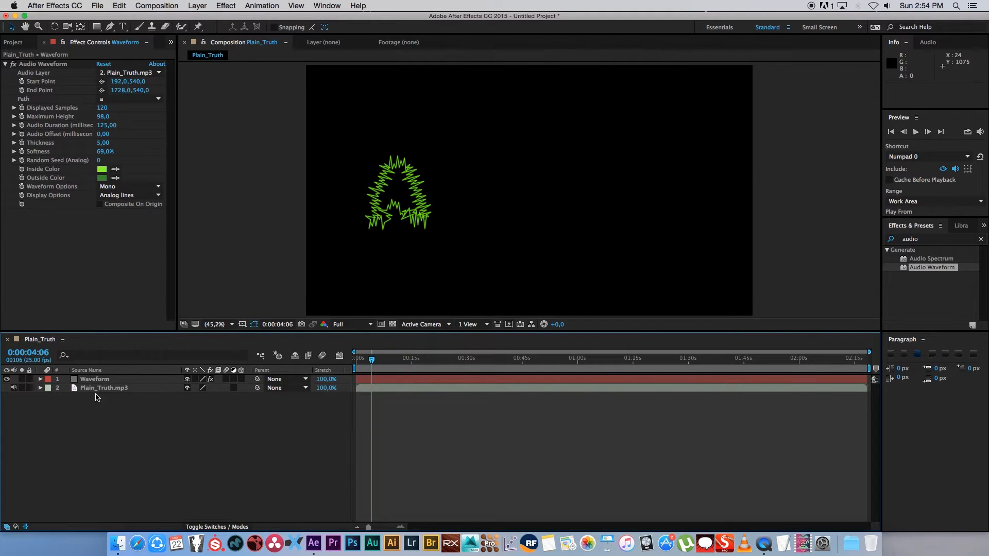
Step: Duplicate the Waveform layer and set the copies' Path to mask a 2 and mask u
click(95, 378)
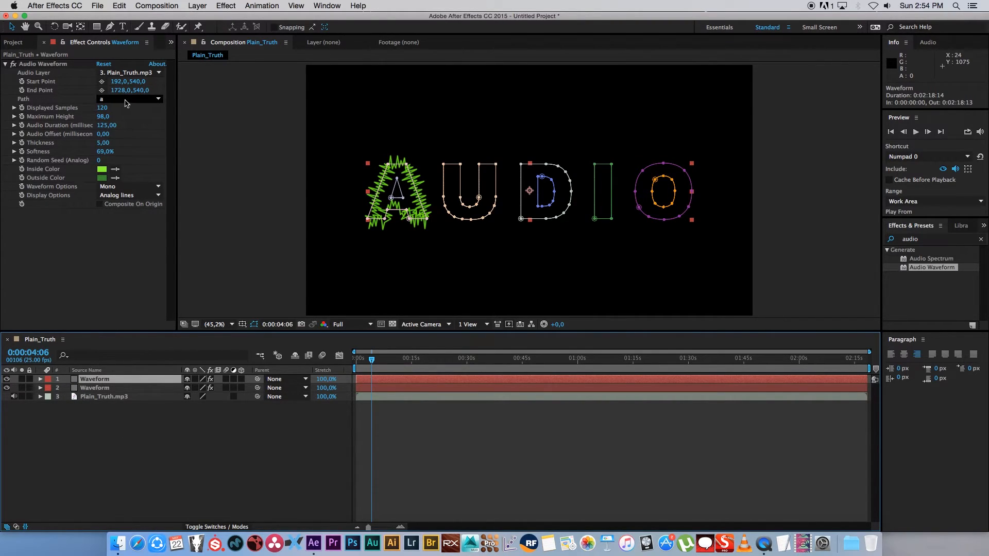
click(130, 99)
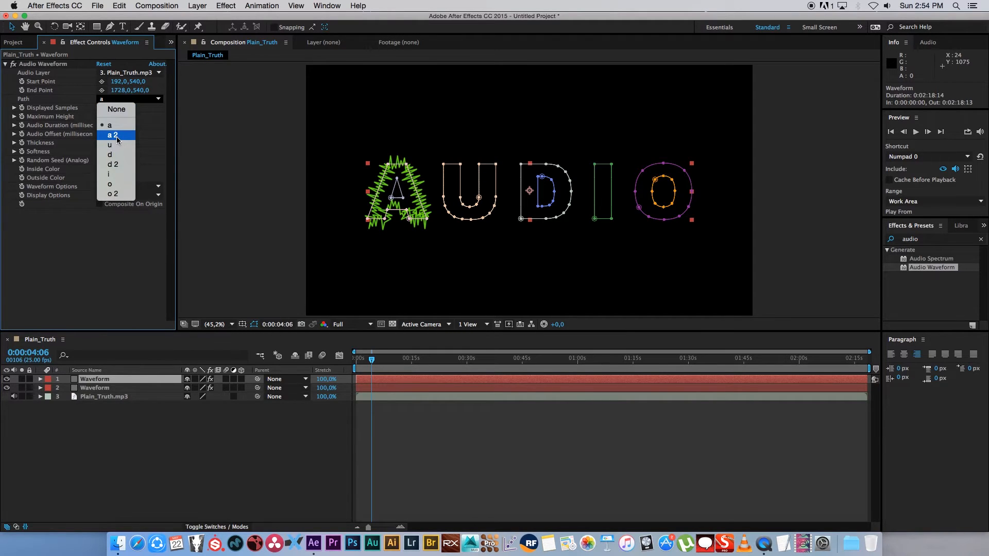
mouse_move(116, 137)
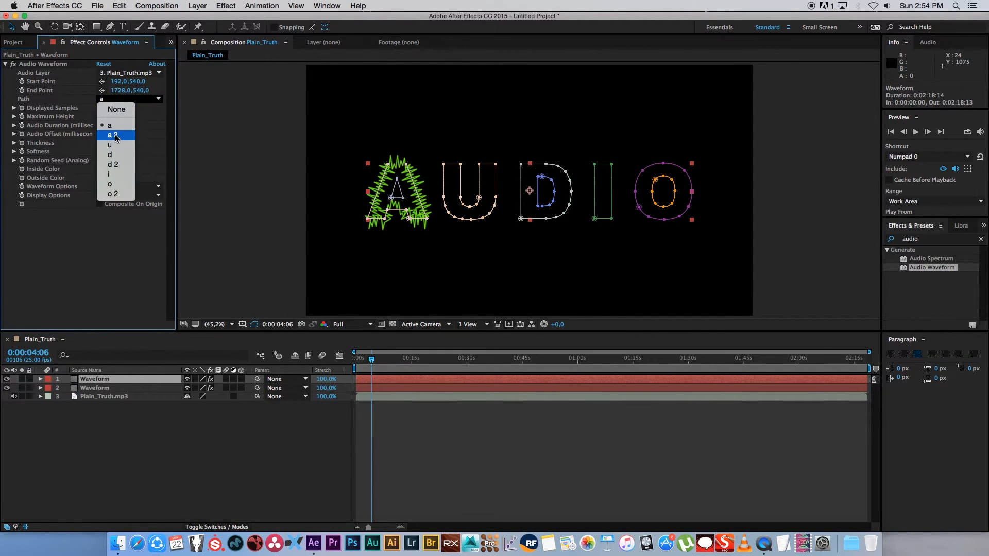
click(110, 135)
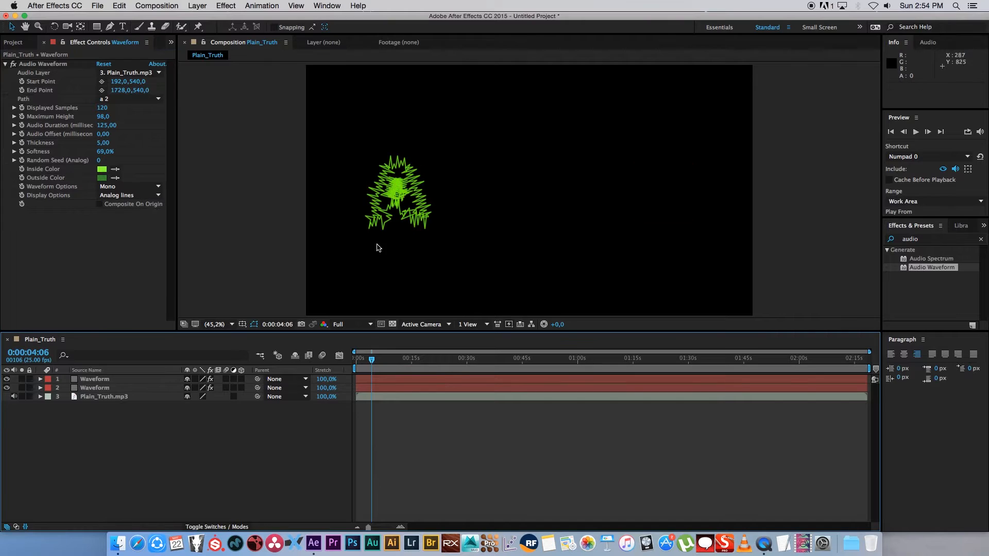
mouse_move(126, 435)
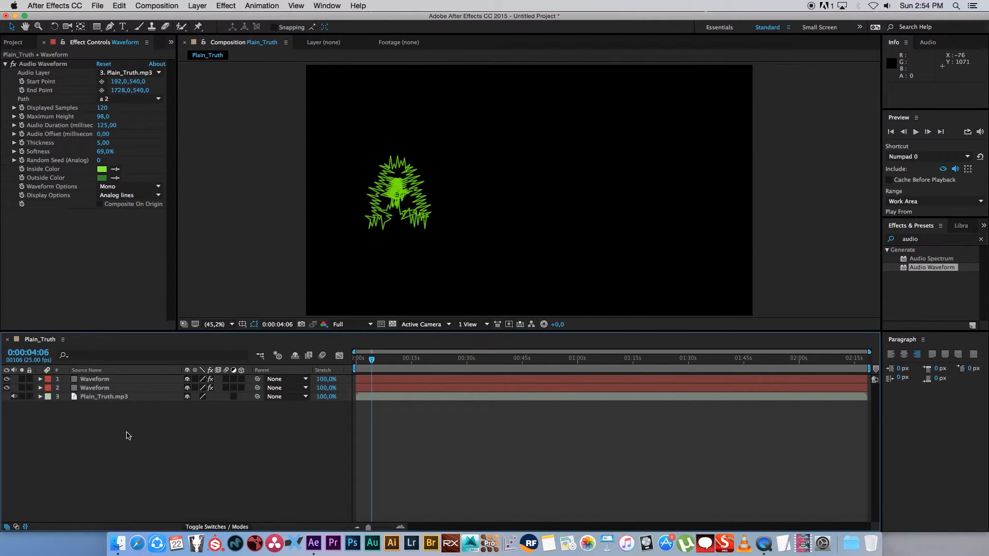
click(95, 379)
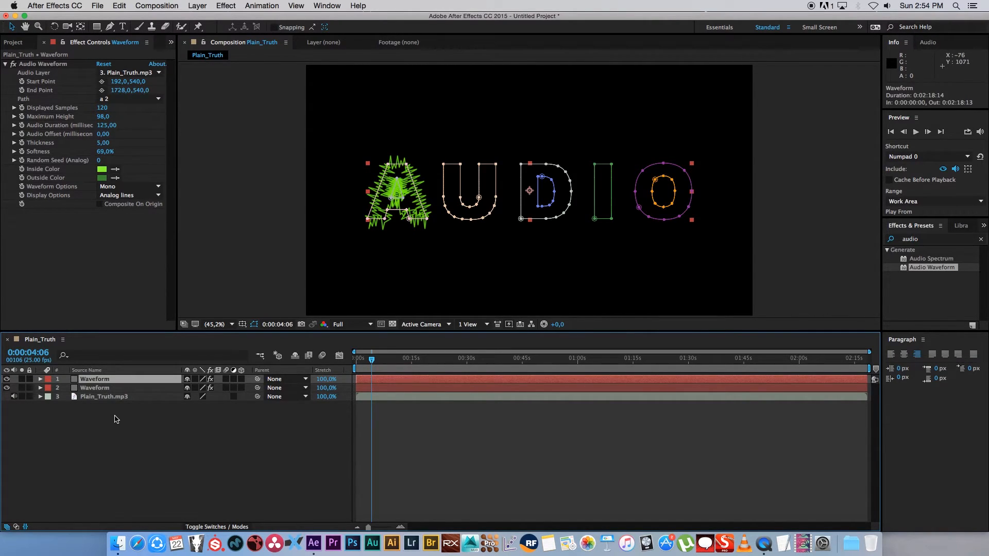
click(131, 99)
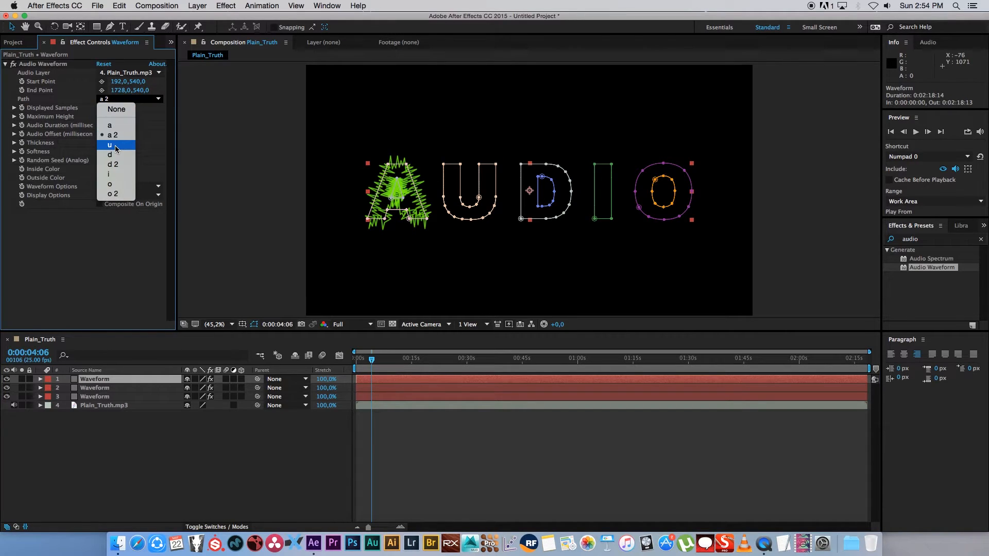
click(110, 145)
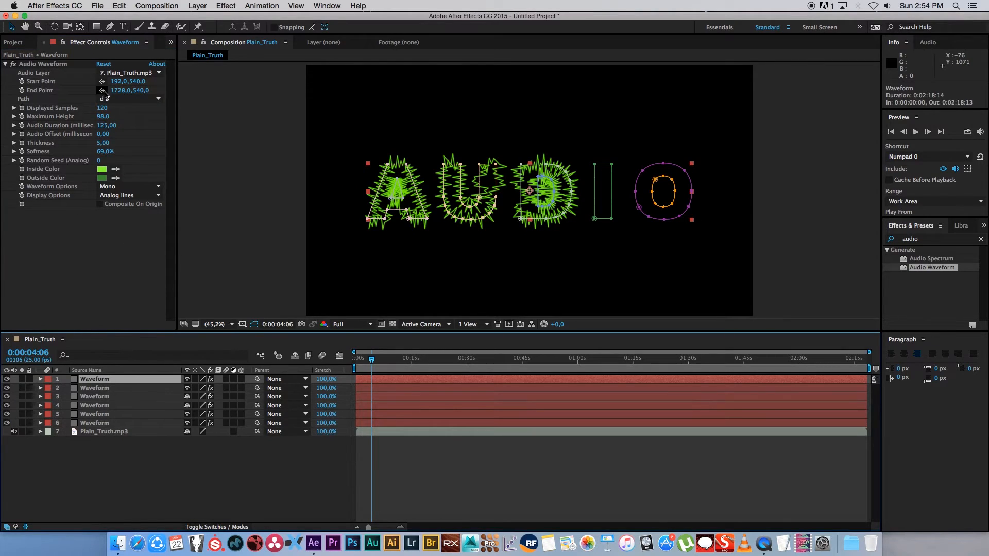
Step: Duplicate further copies and set their Paths to the d, i and o masks
click(95, 379)
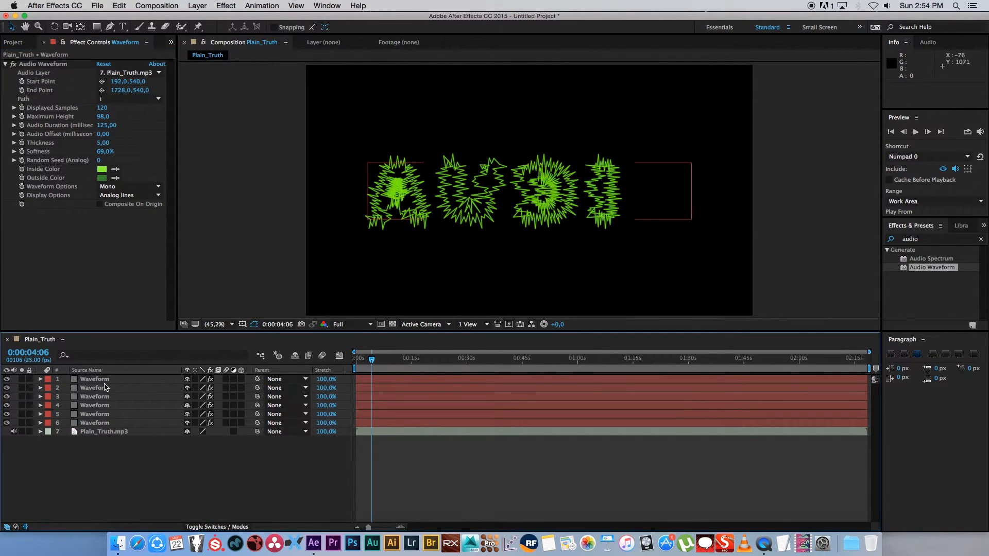
click(158, 99)
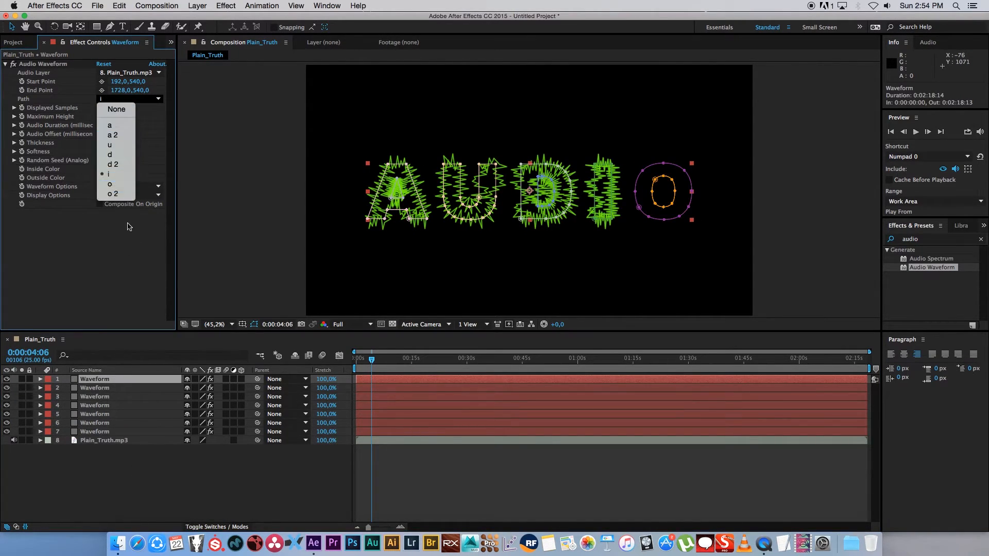
click(111, 145)
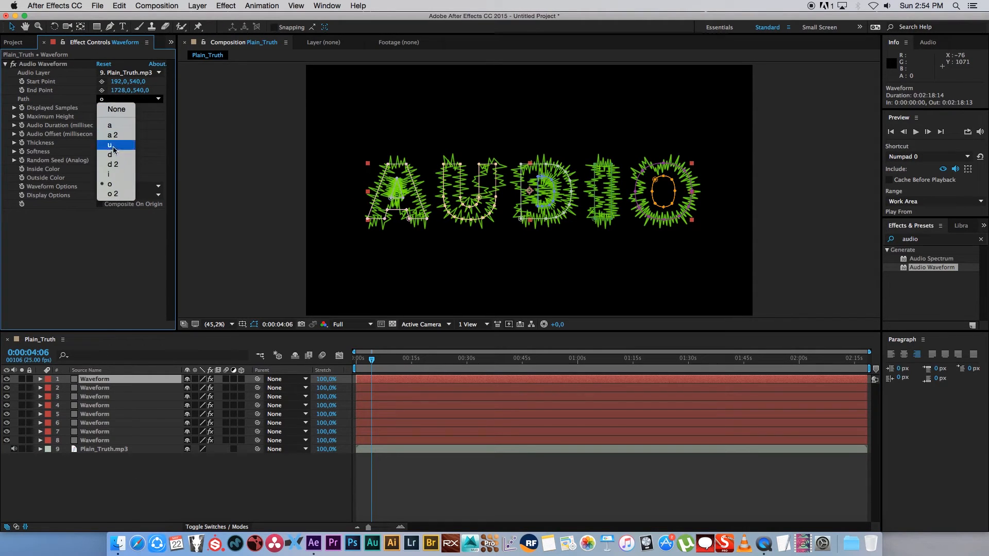
click(116, 194)
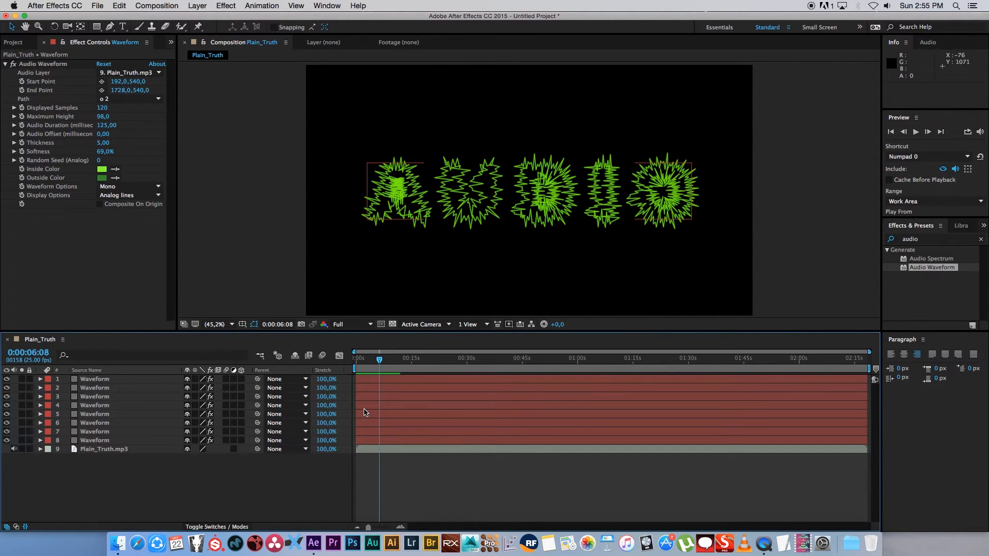
mouse_move(333, 454)
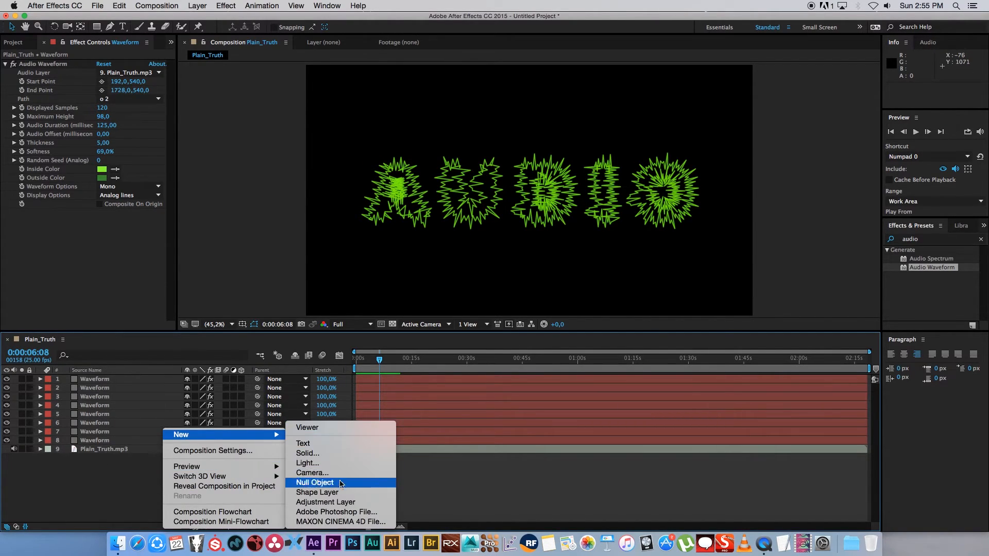
Step: Create an adjustment layer above the waveforms and give it a Stylize > Glow effect
click(326, 502)
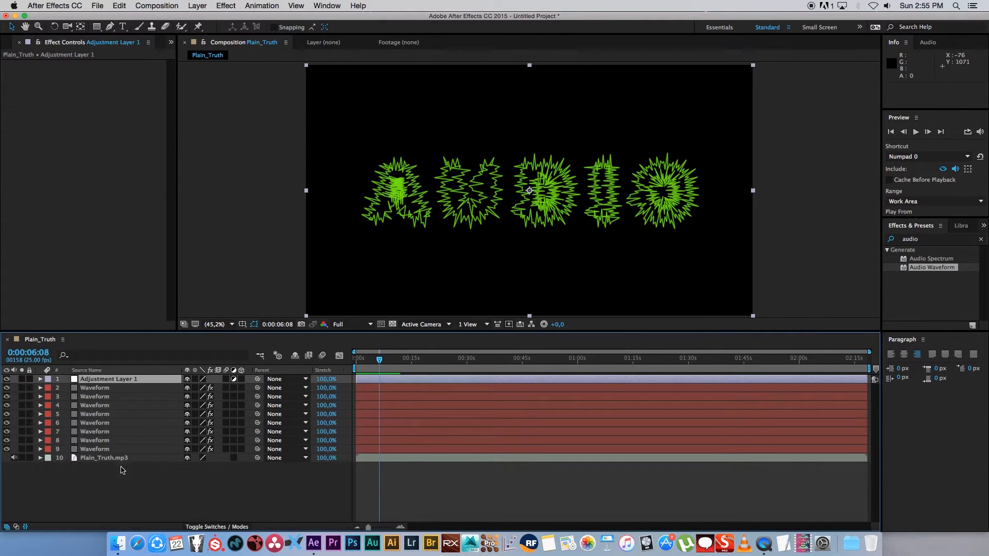
right_click(86, 369)
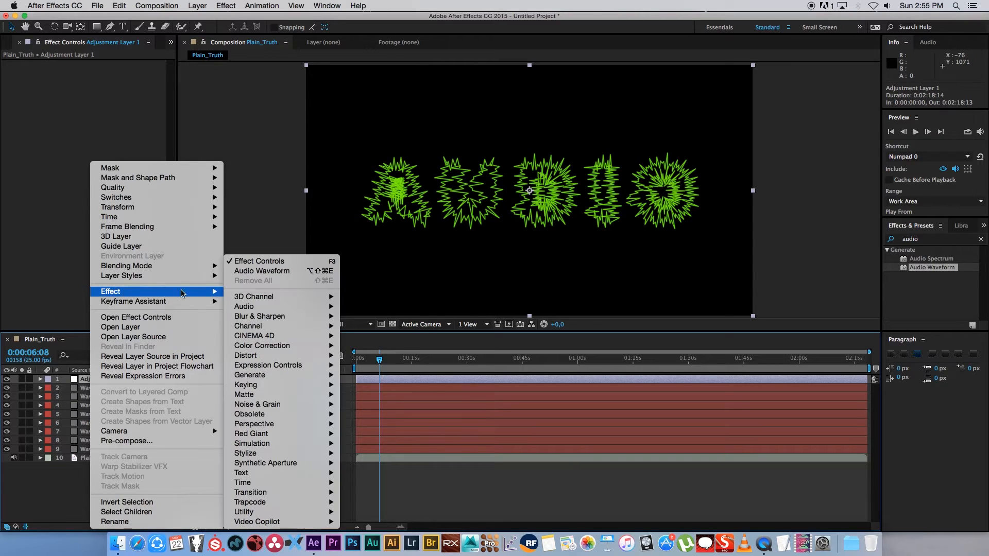
mouse_move(245, 454)
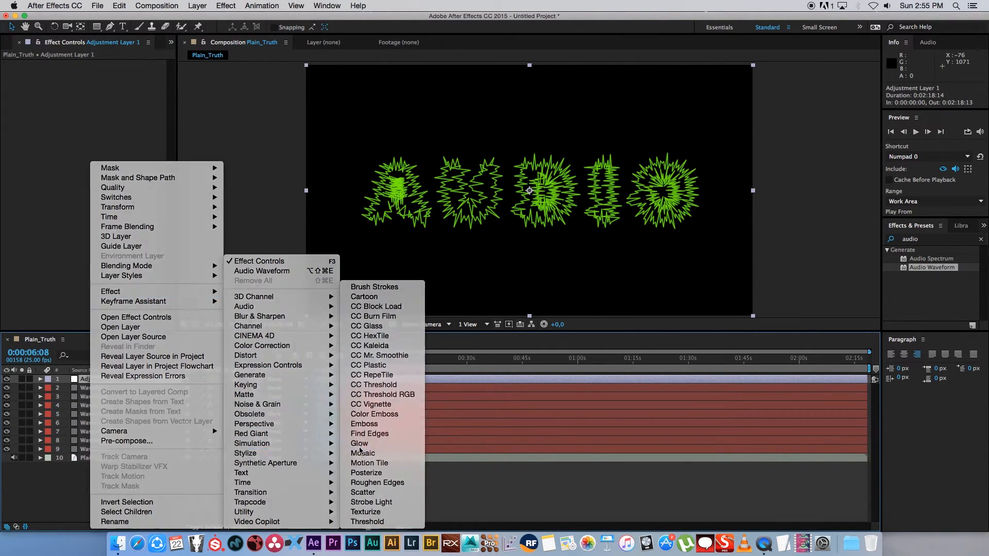
click(360, 443)
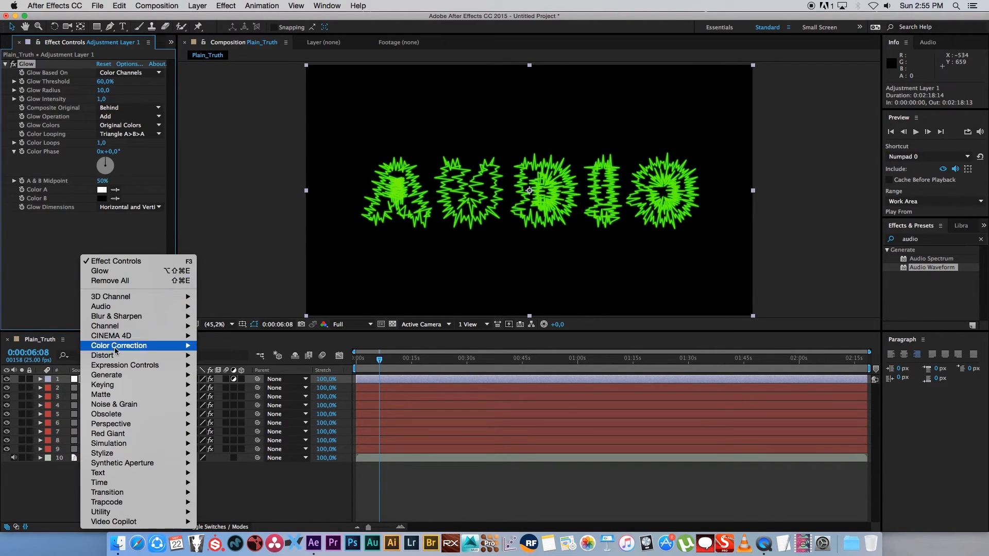
mouse_move(116, 316)
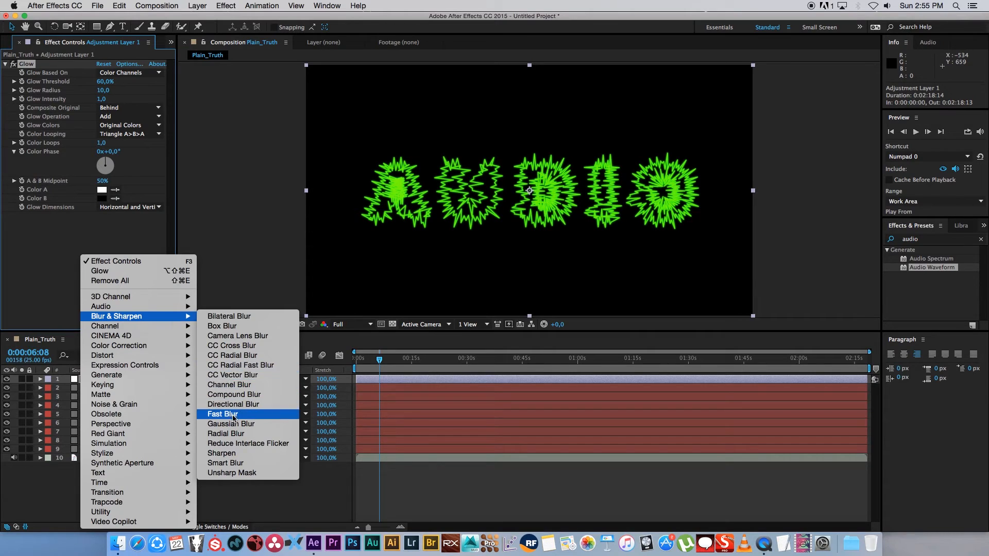
mouse_move(238, 336)
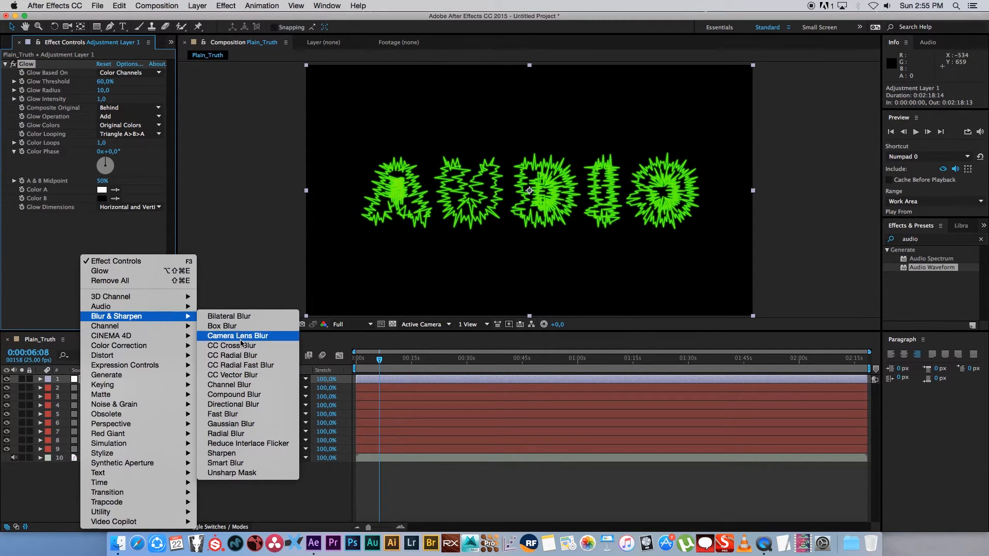
mouse_move(231, 424)
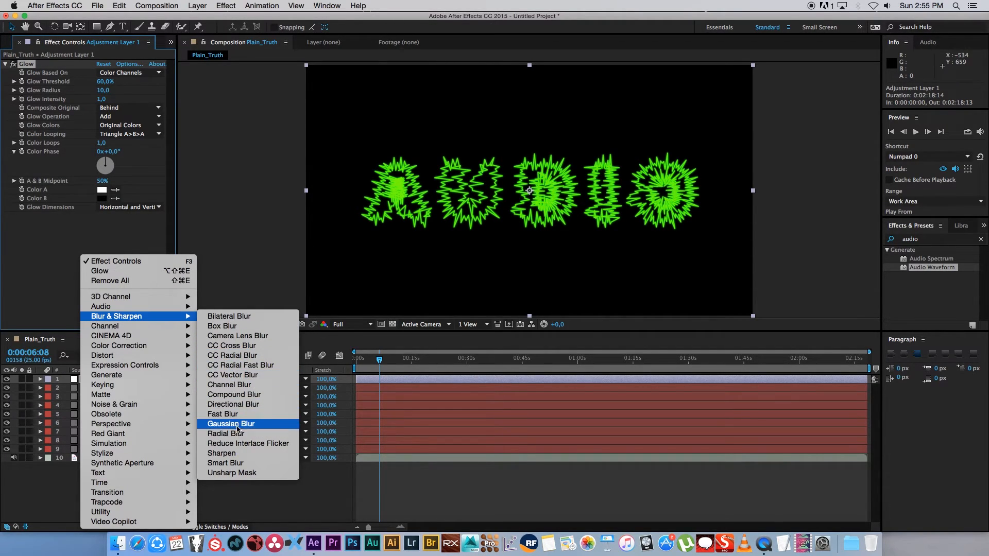
Step: Add a Directional Blur to the adjustment layer at 83° direction and 45.5 blur length
click(233, 404)
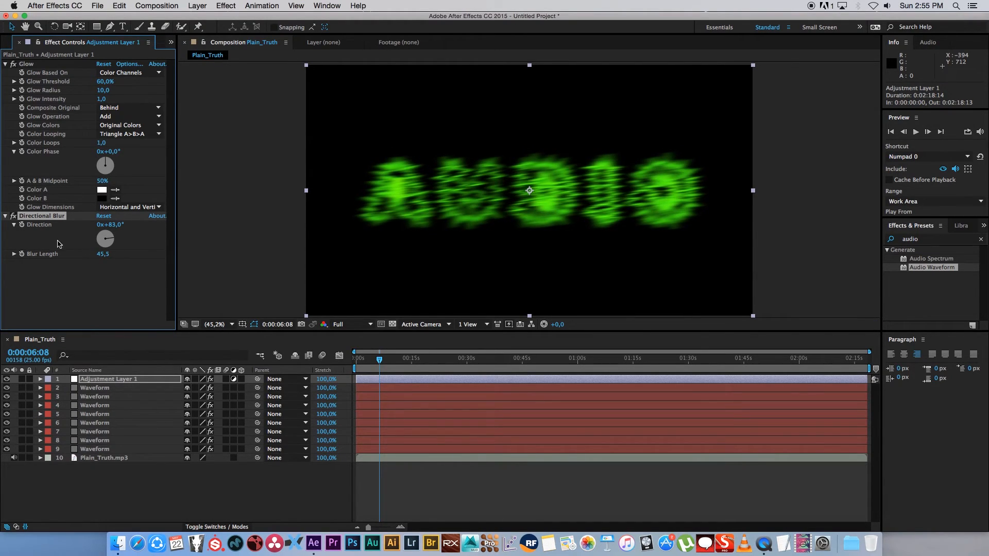
mouse_move(87, 370)
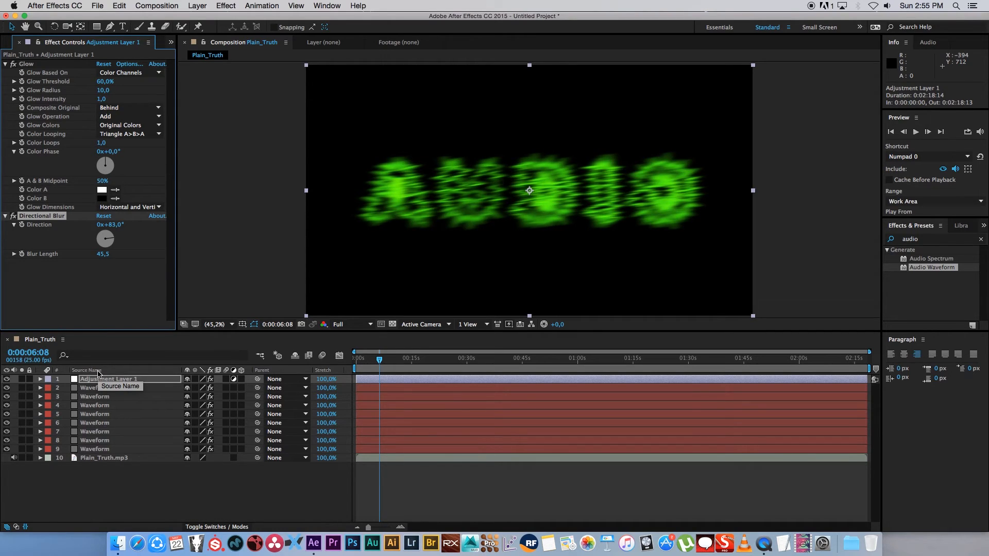